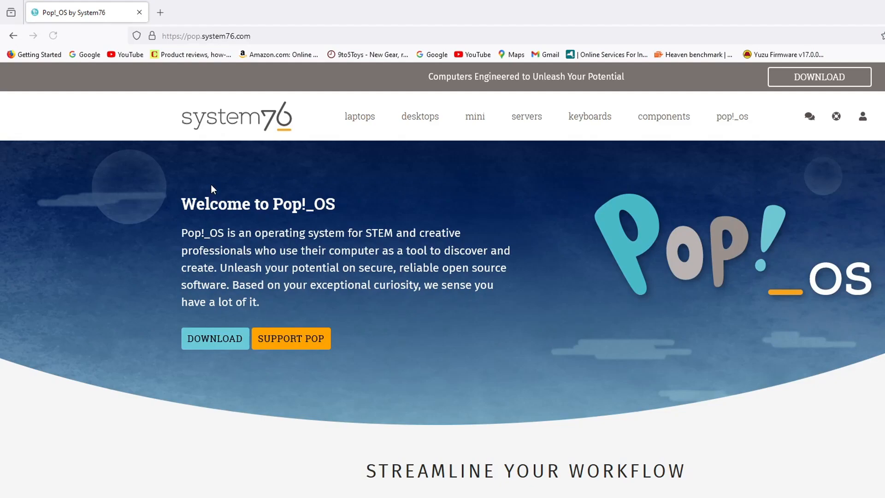
pyautogui.moveTo(540, 195)
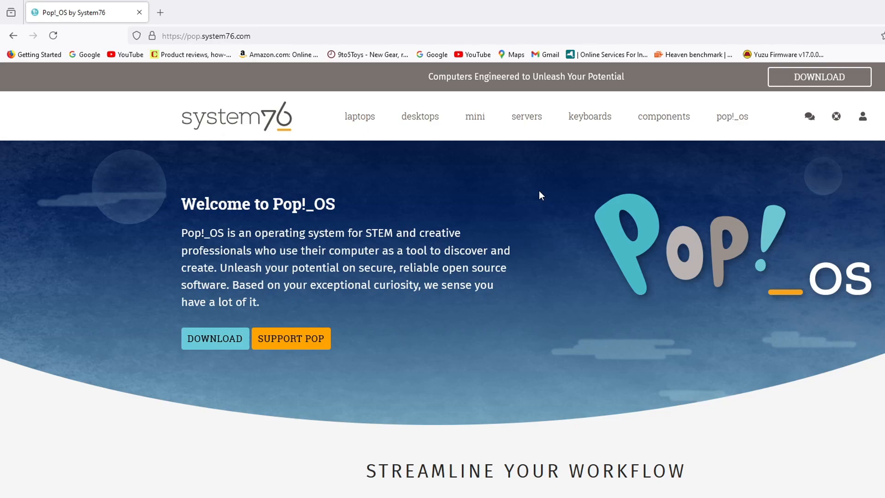
pyautogui.moveTo(682, 148)
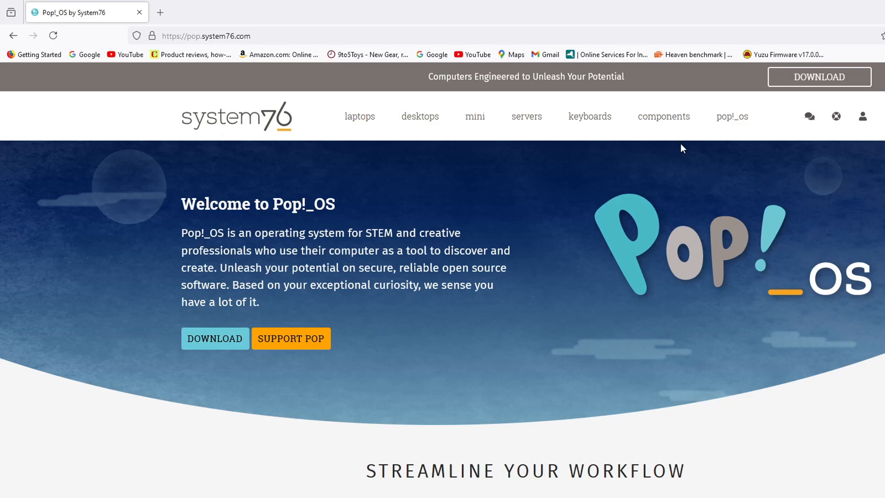
# Browse the System76 home page and download the Pop!_OS 22.04 LTS image with NVIDIA drivers
pyautogui.scroll(-3)
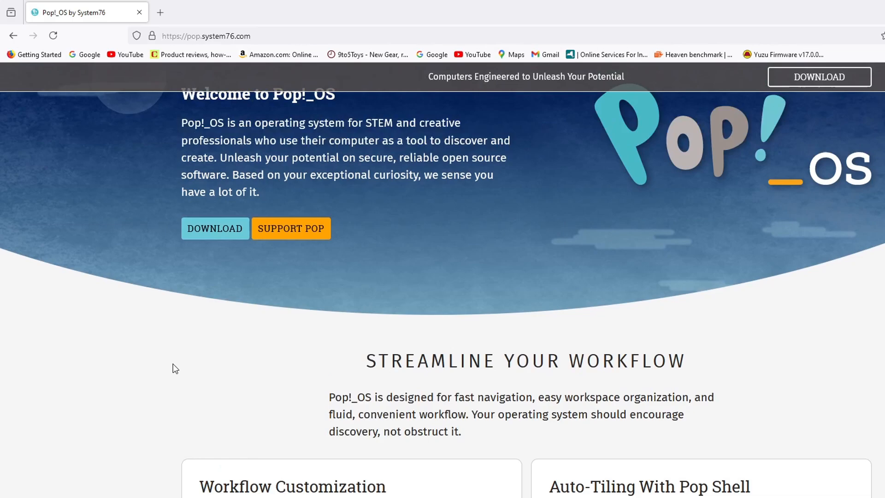
pyautogui.scroll(3)
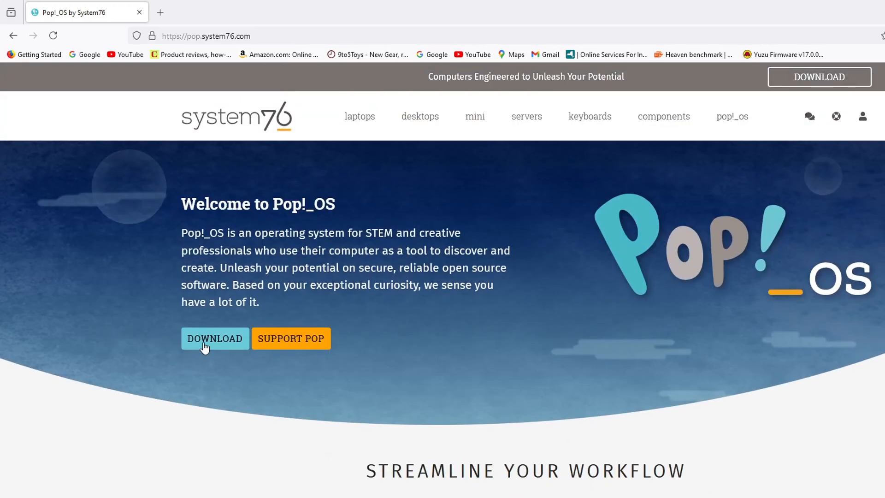
pyautogui.scroll(-3)
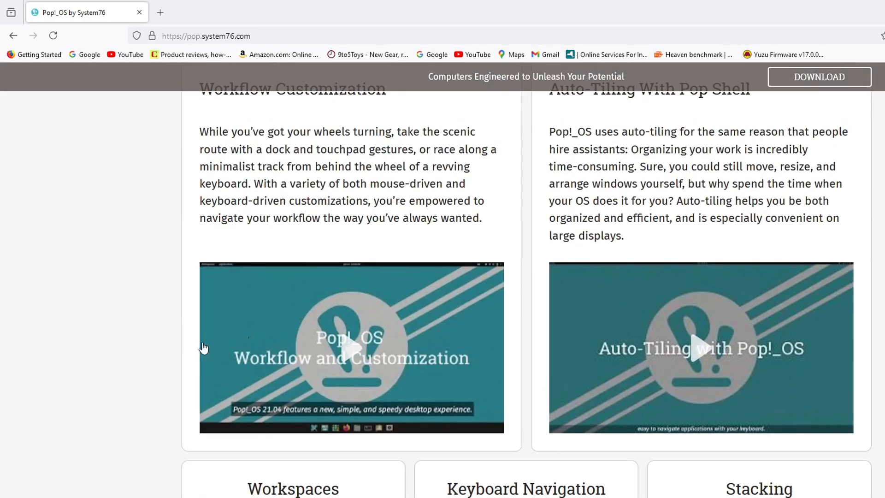
pyautogui.scroll(3)
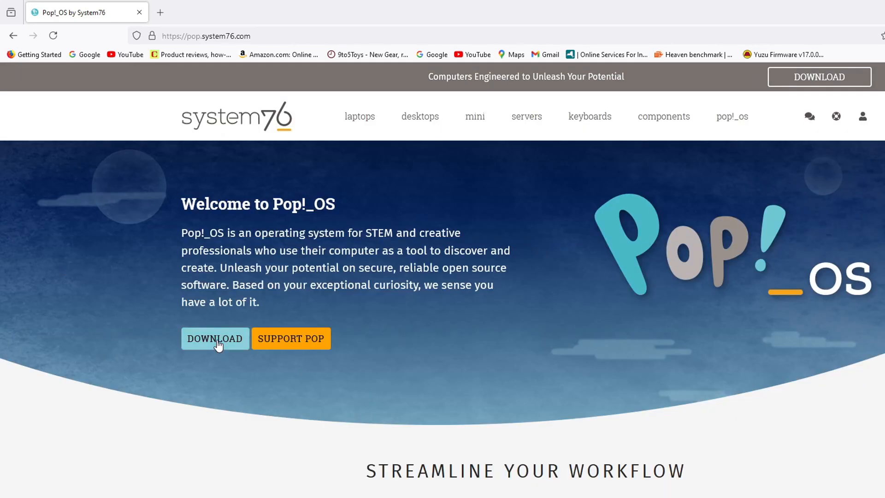
pyautogui.click(214, 339)
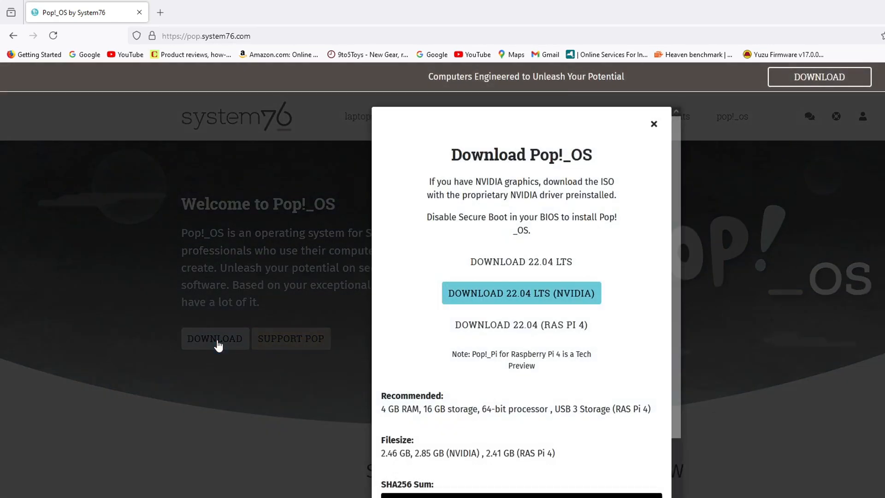
pyautogui.moveTo(396, 202)
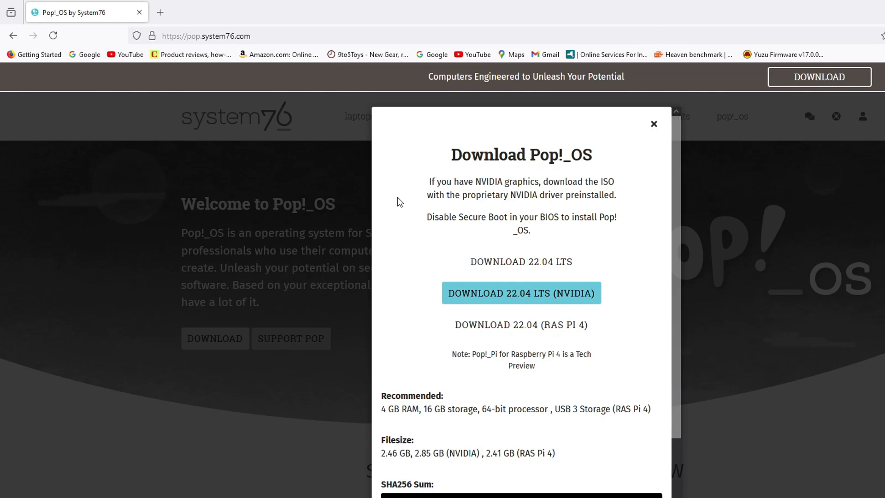
pyautogui.moveTo(520, 261)
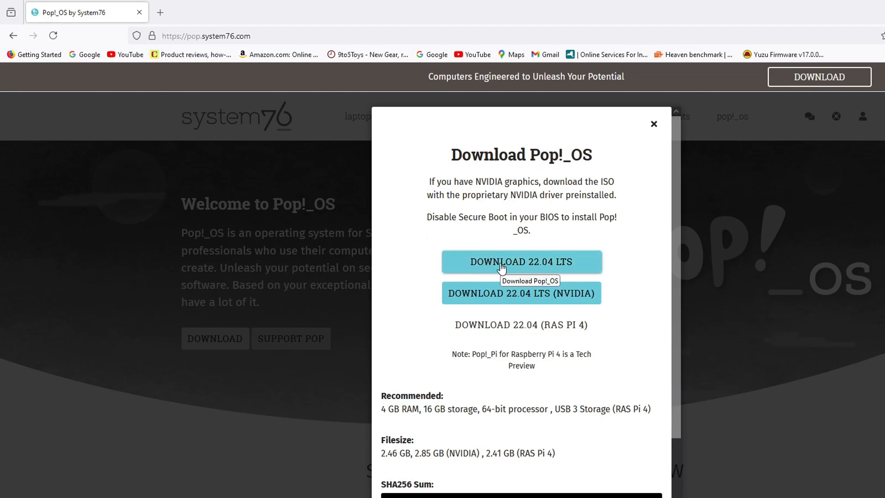
pyautogui.moveTo(429, 252)
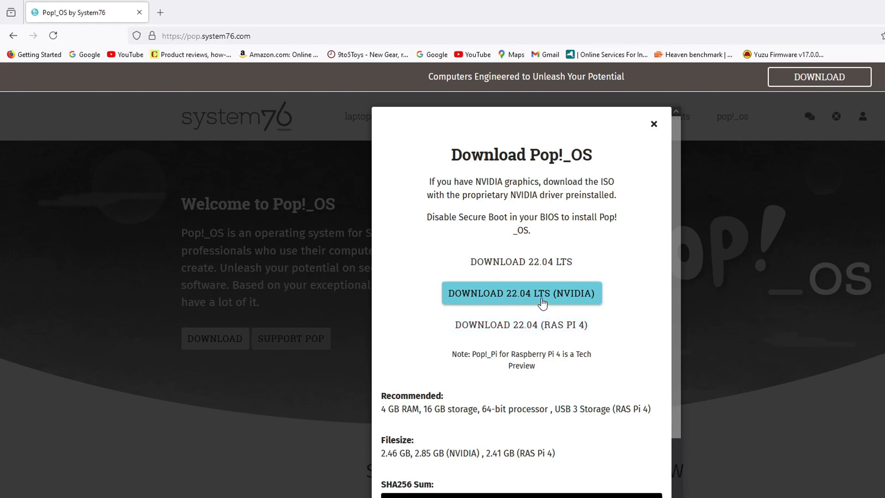
pyautogui.click(521, 293)
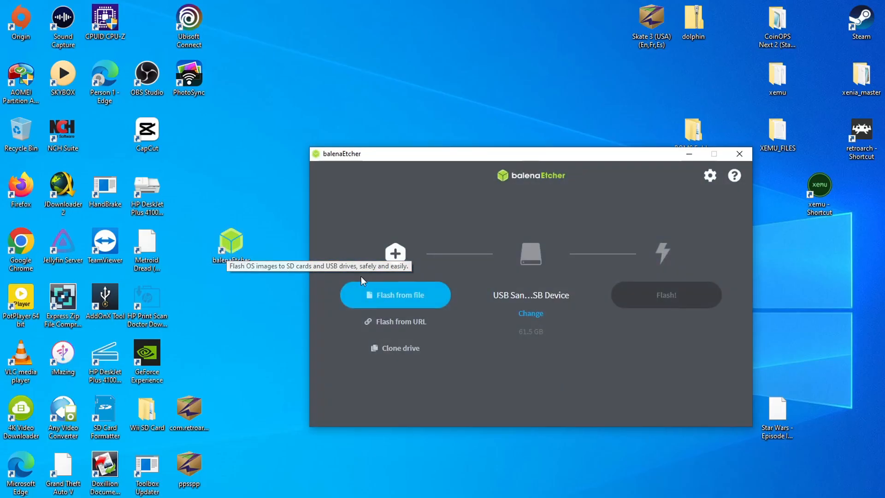
pyautogui.moveTo(403, 303)
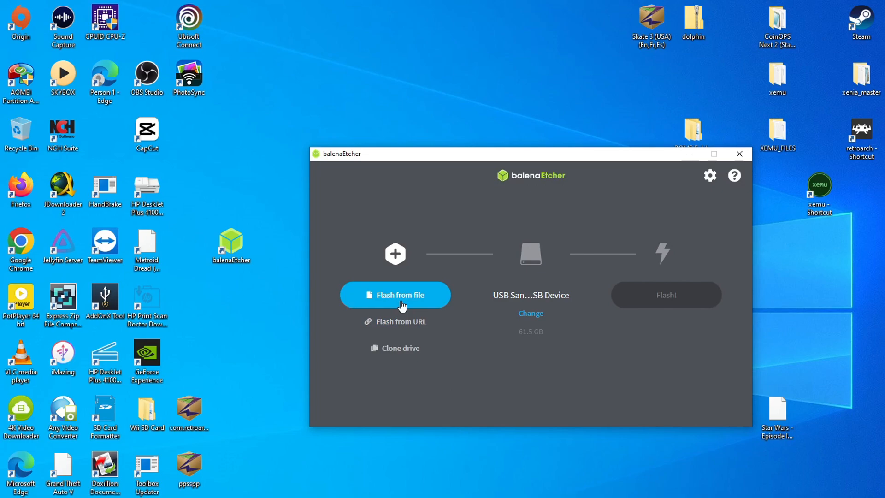
# Flash the pop-os 22.04 NVIDIA ISO onto the SanDisk USB drive and wait for completion
pyautogui.click(395, 295)
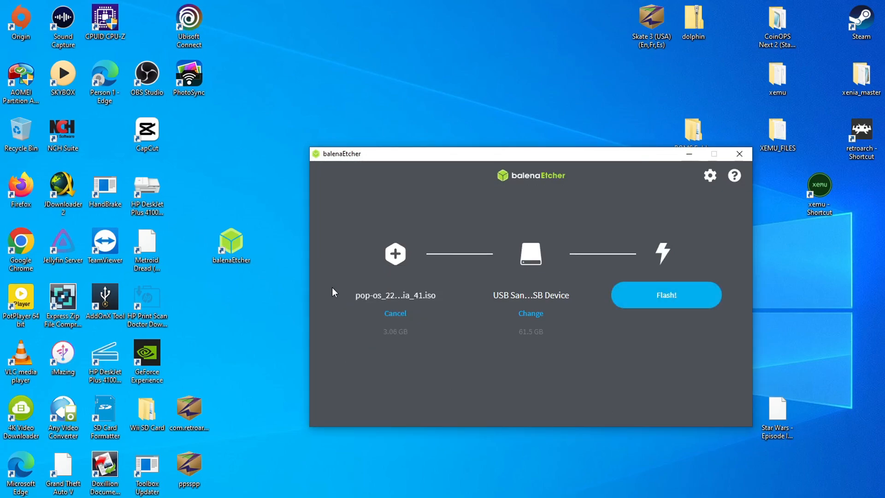
pyautogui.moveTo(377, 295)
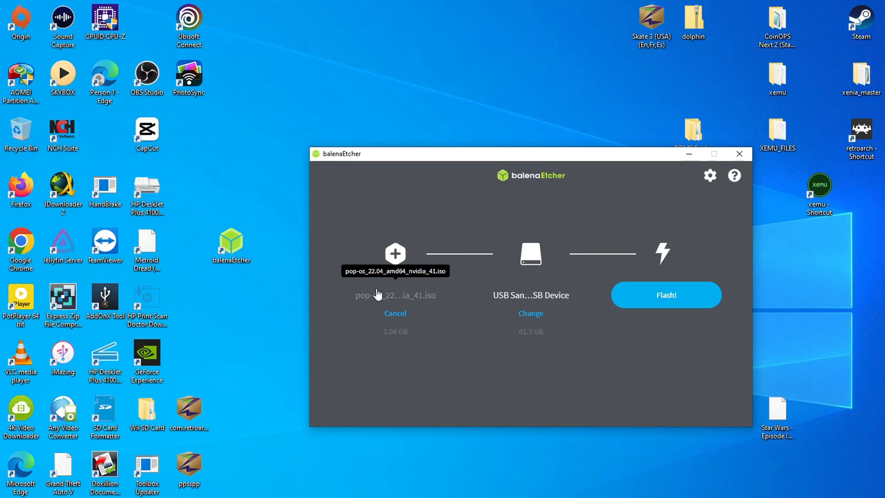
pyautogui.moveTo(539, 298)
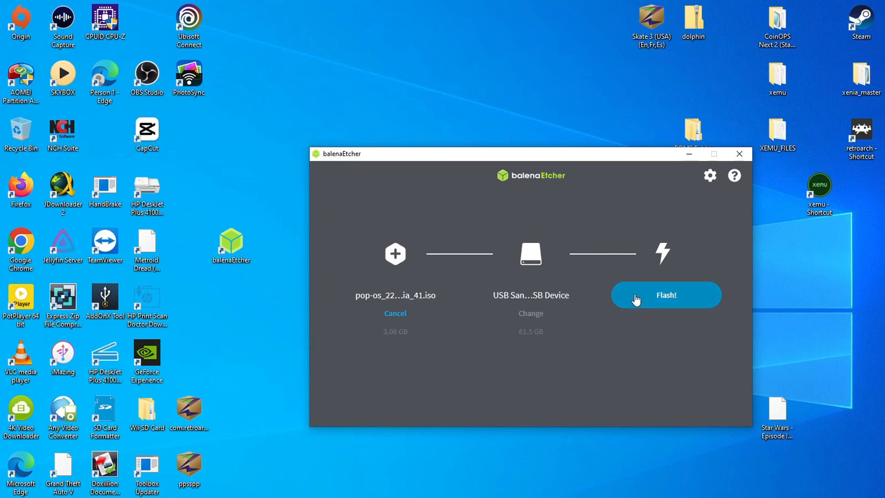
pyautogui.click(665, 295)
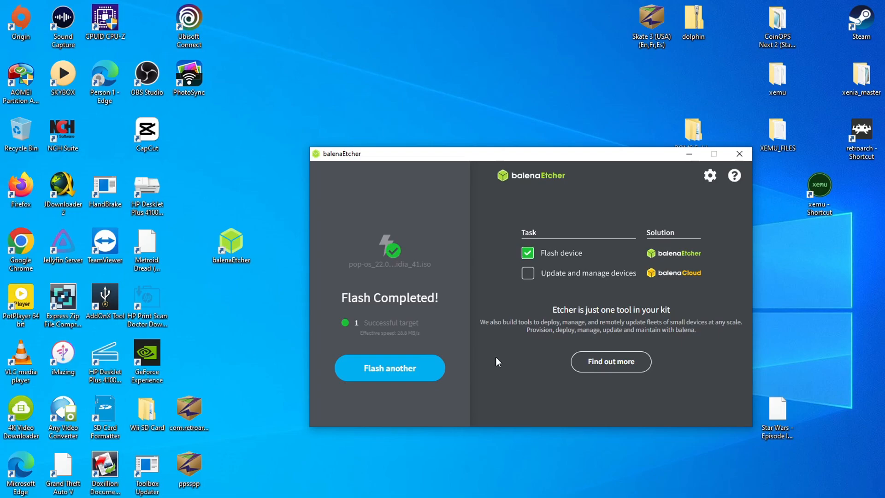
pyautogui.moveTo(590, 281)
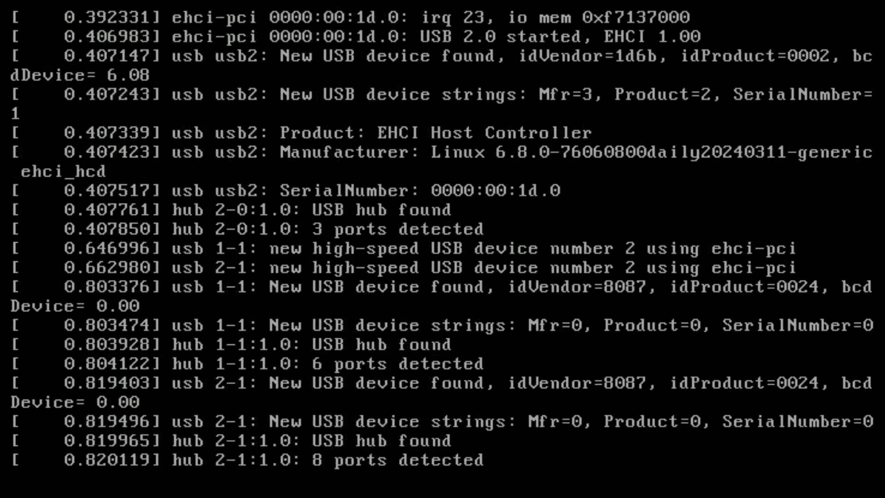
# Watch the kernel and system services load while booting from the USB stick
pyautogui.scroll(-3)
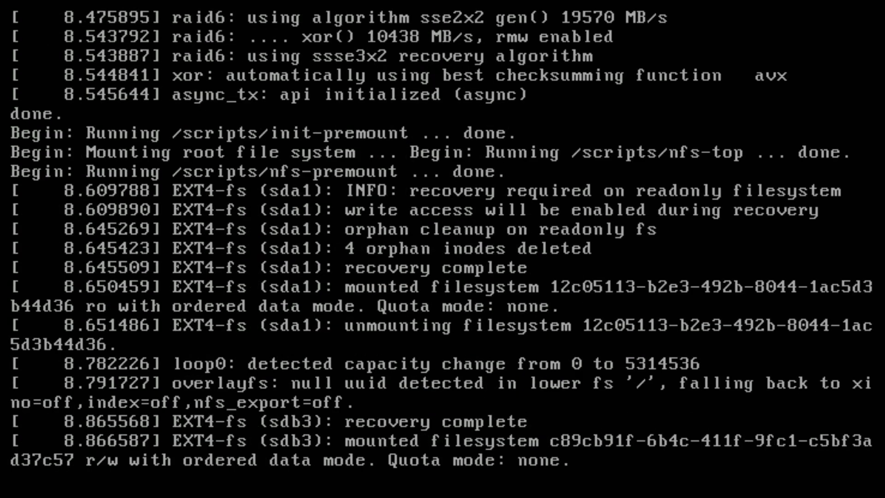
pyautogui.scroll(-3)
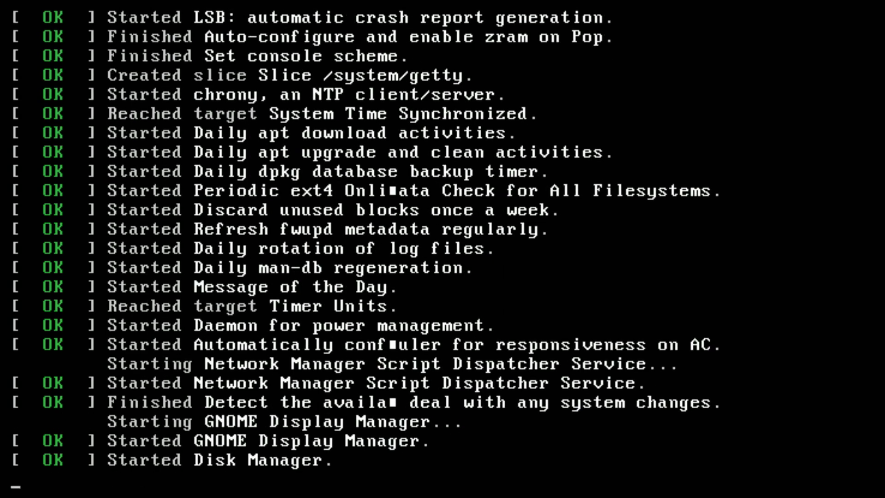
pyautogui.scroll(-3)
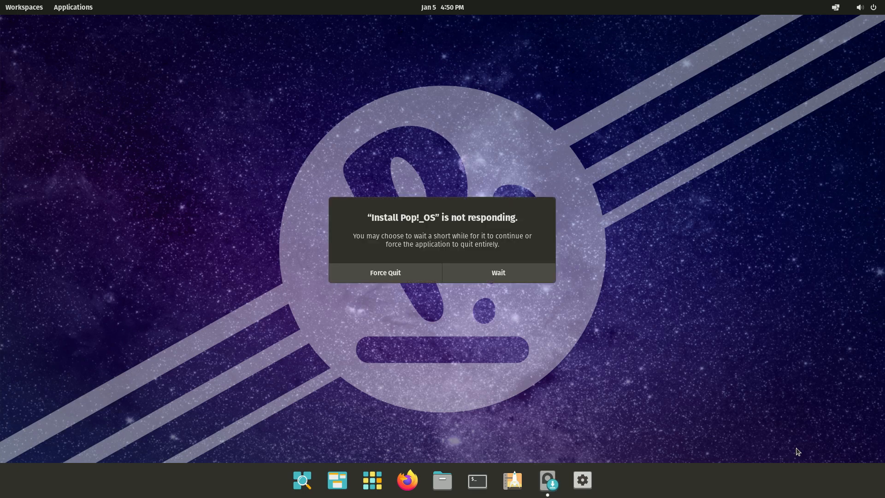
pyautogui.moveTo(696, 379)
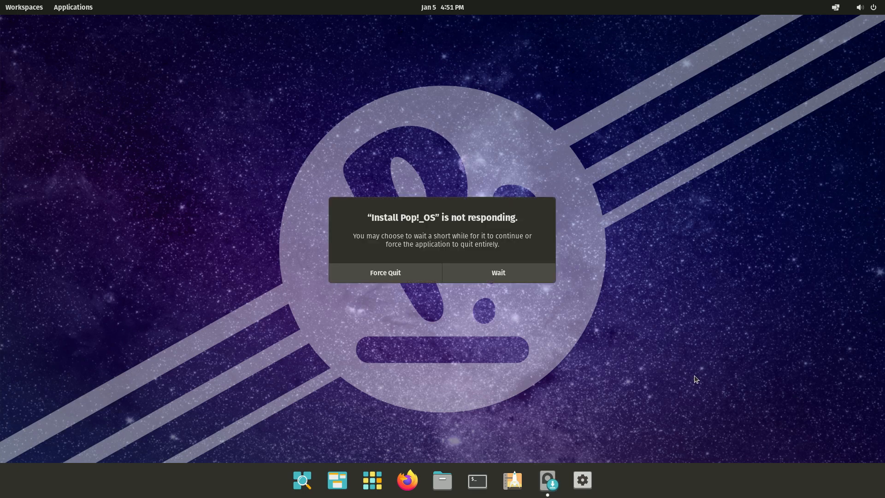
pyautogui.moveTo(429, 261)
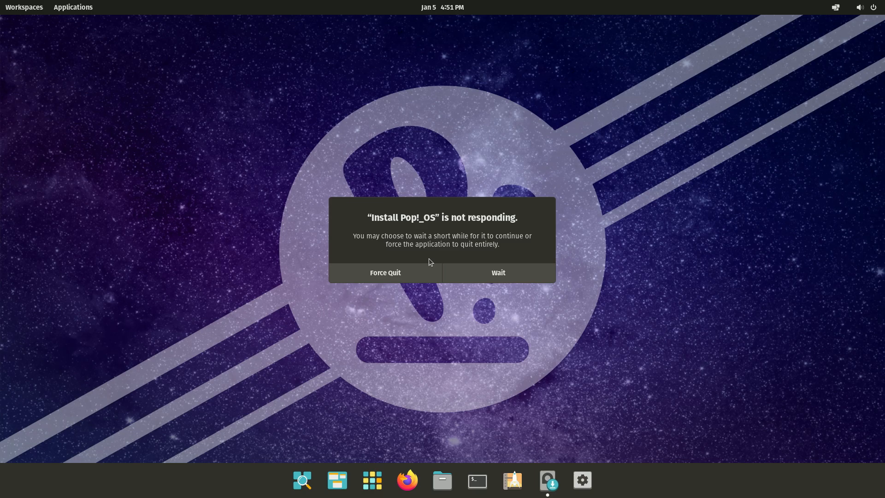
# Choose Wait so the unresponsive Install Pop!_OS process keeps running
pyautogui.click(385, 273)
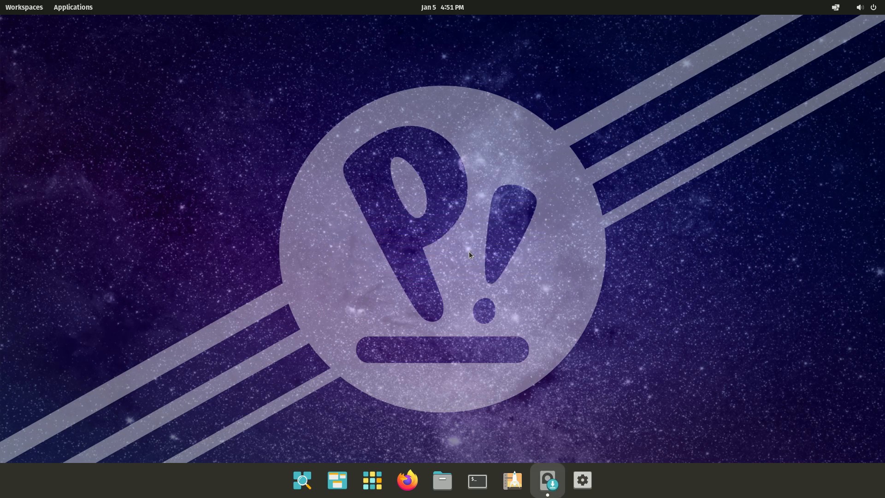
# Confirm English (United States) language and the Default keyboard layout in the installer
pyautogui.click(547, 480)
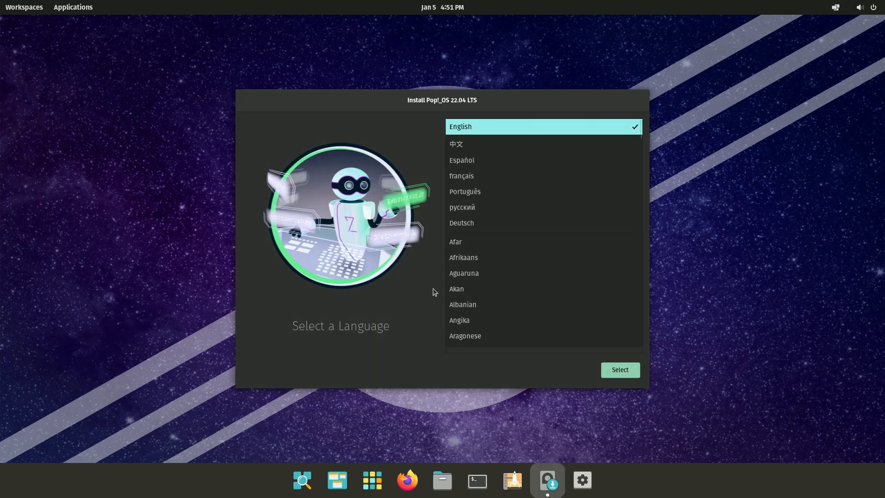
pyautogui.moveTo(668, 379)
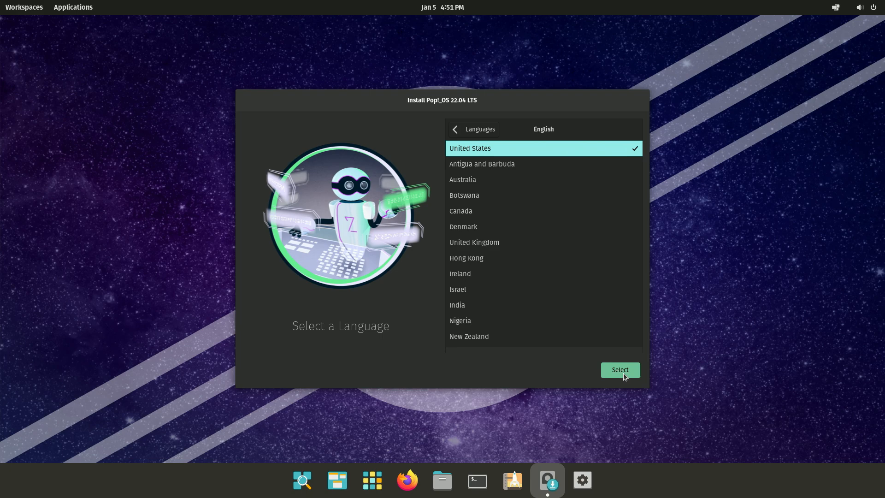
pyautogui.click(619, 370)
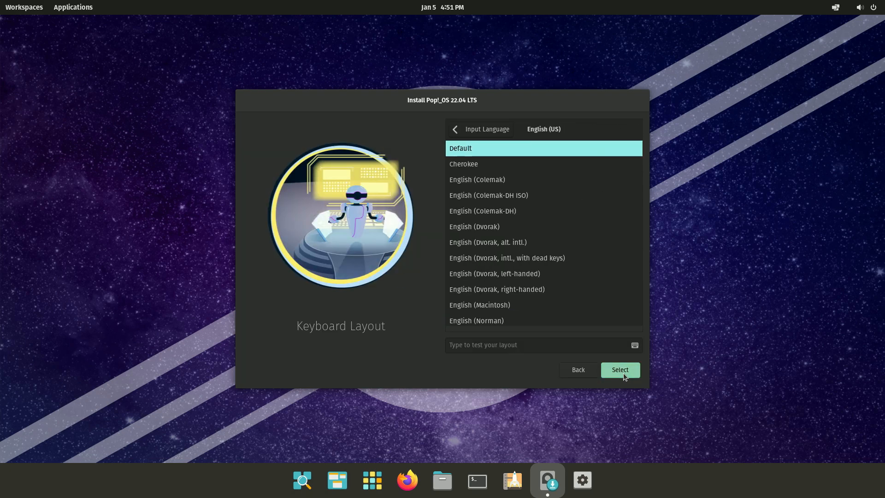
pyautogui.click(620, 370)
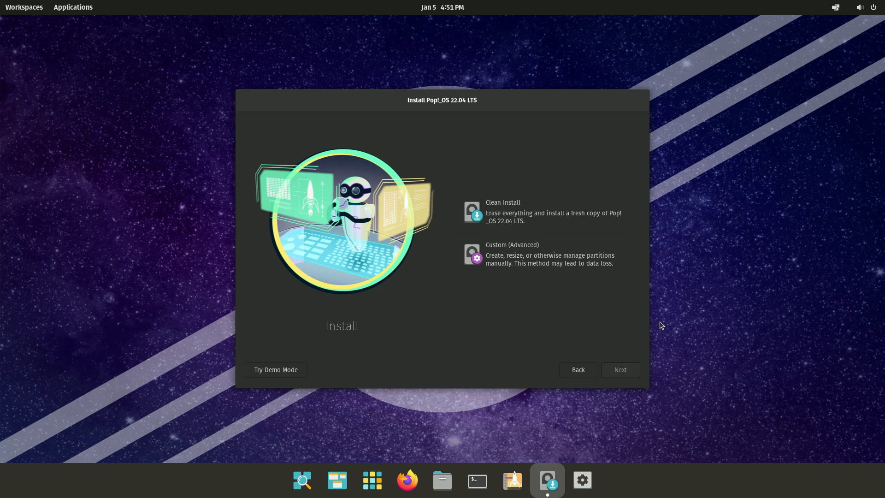
pyautogui.moveTo(501, 367)
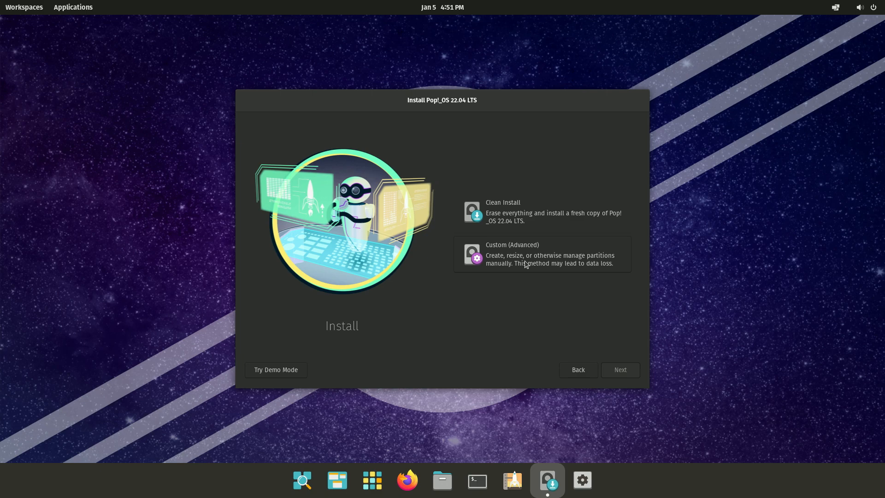
# Choose Clean Install on the ATA SATA SSD and start Erase and Install
pyautogui.click(541, 212)
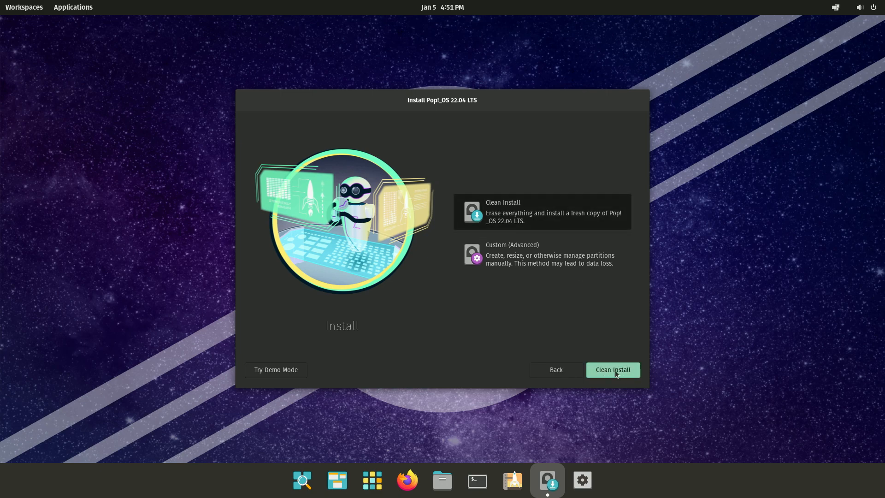
pyautogui.click(612, 370)
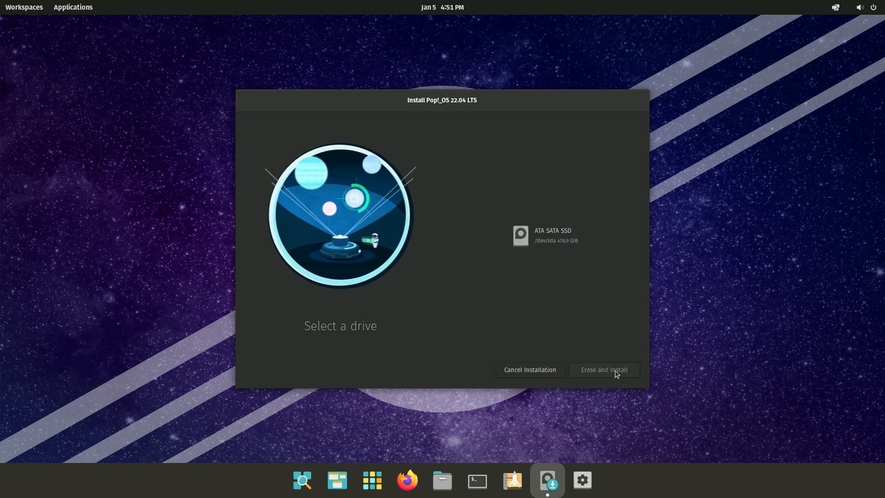
pyautogui.click(543, 235)
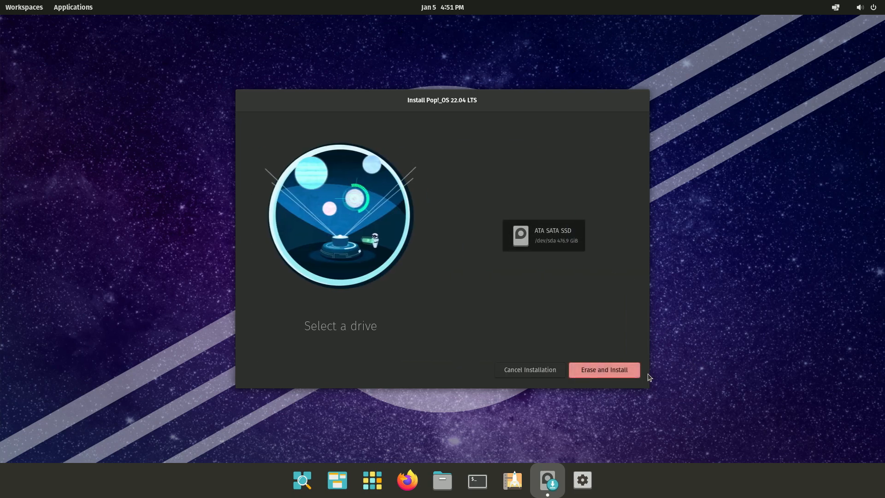
pyautogui.moveTo(602, 377)
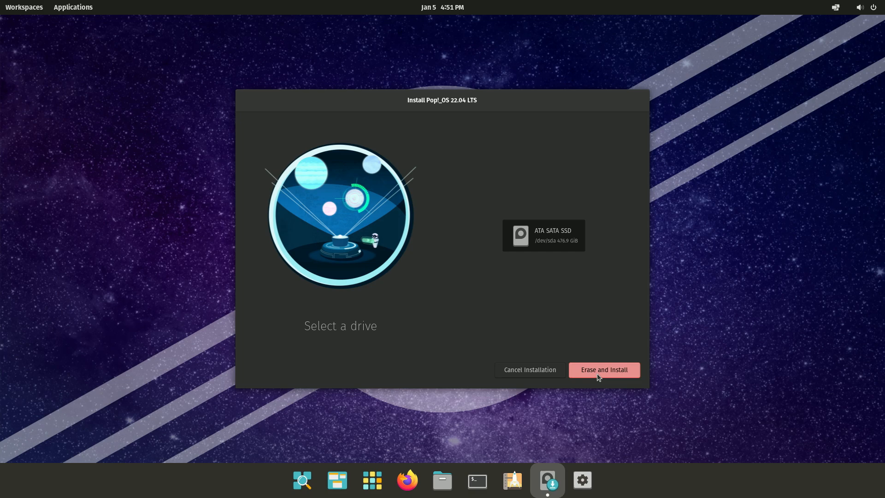
pyautogui.moveTo(618, 378)
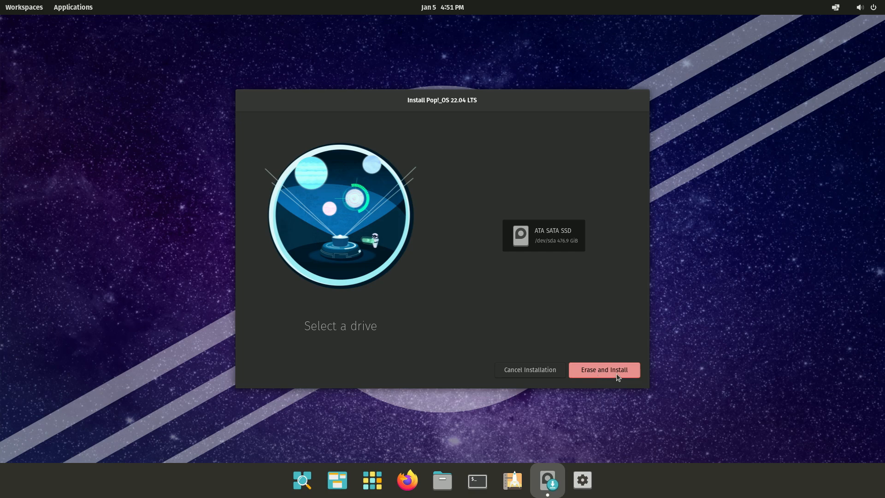
pyautogui.click(603, 370)
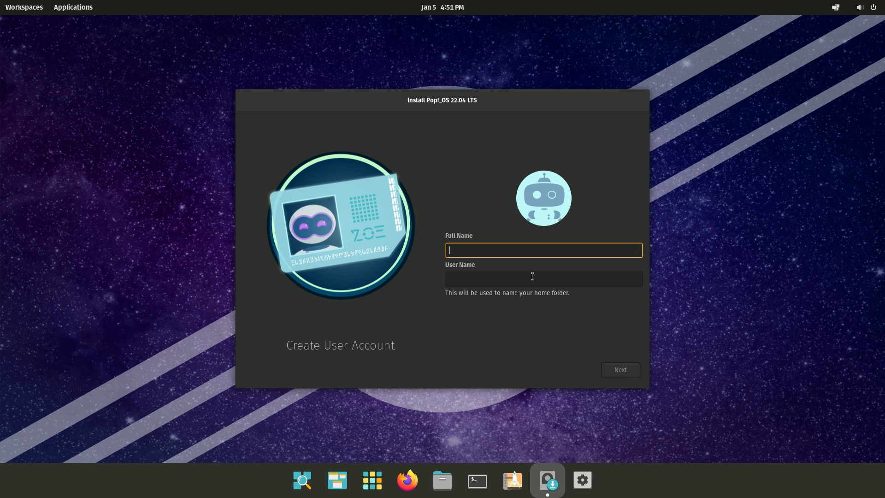
# Enter the full name for the basicdadtech account and continue
pyautogui.write('b')
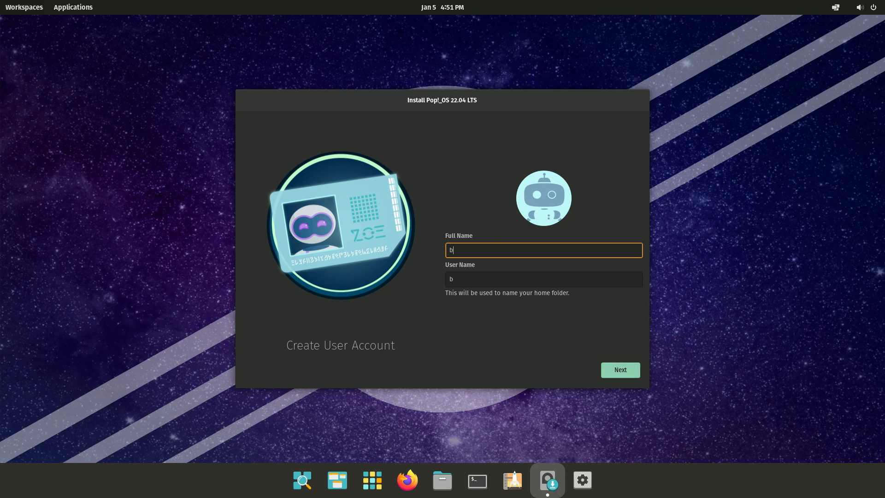
pyautogui.write('asicdadtec')
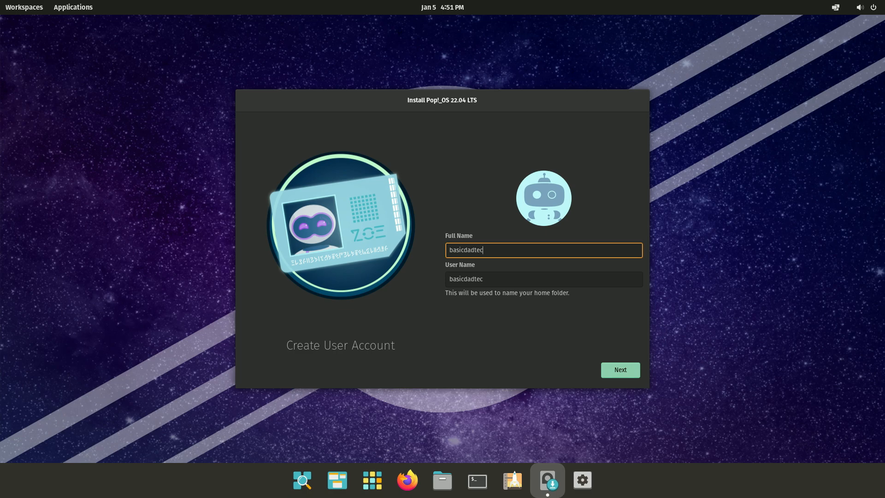
pyautogui.write('h')
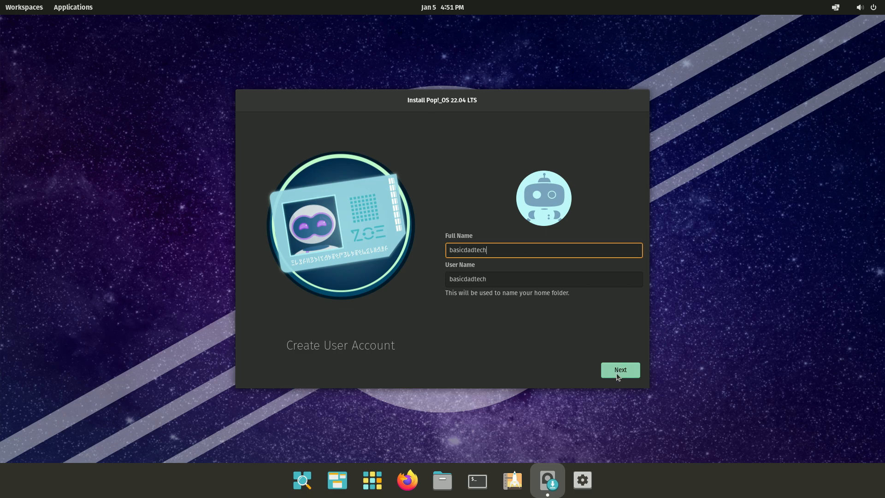
pyautogui.click(620, 370)
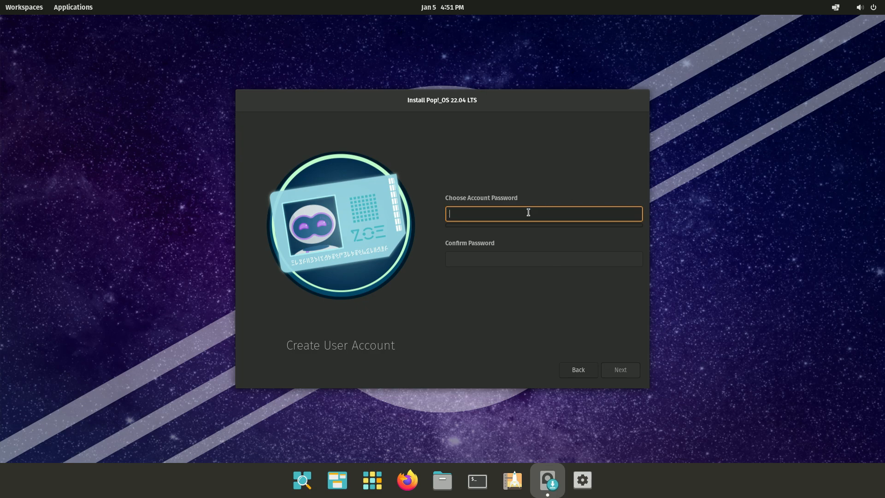
# Set and confirm the account password, moving on to drive encryption
pyautogui.write('a')
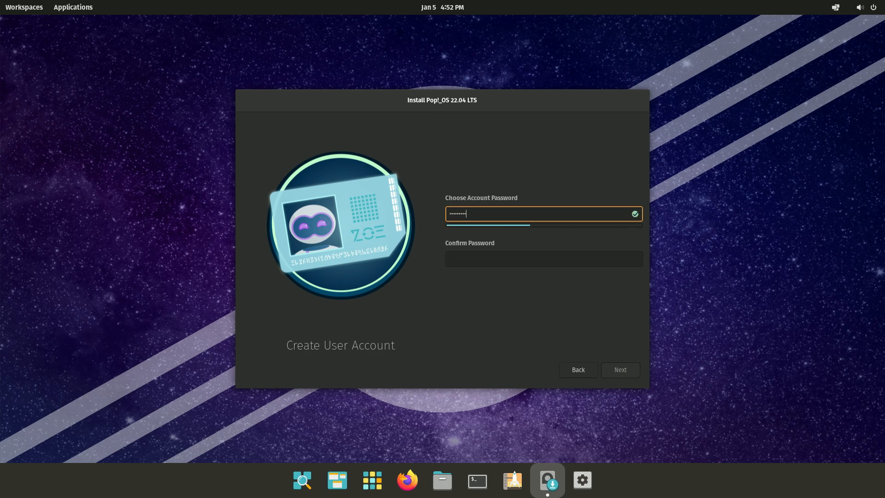
pyautogui.write('***')
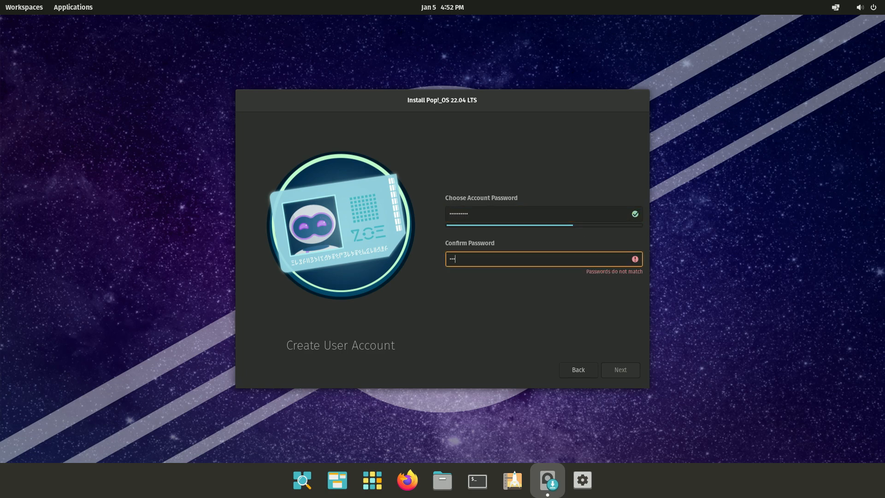
pyautogui.write('•••••••')
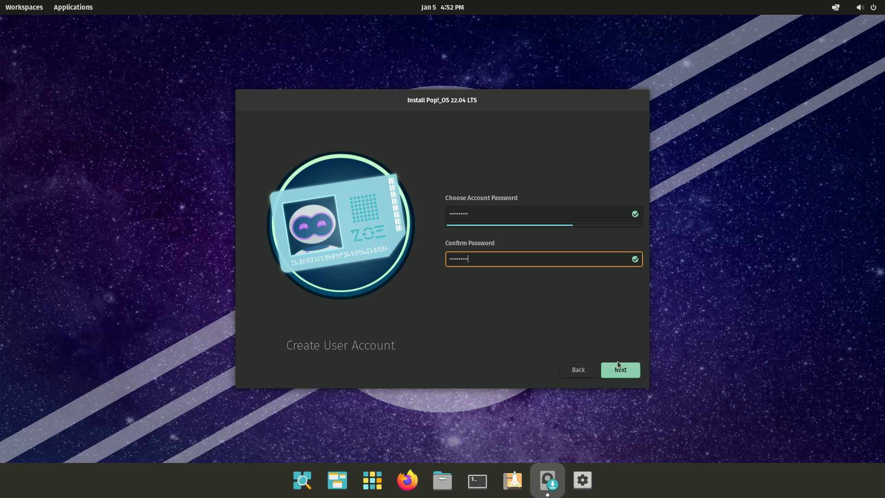
pyautogui.click(619, 369)
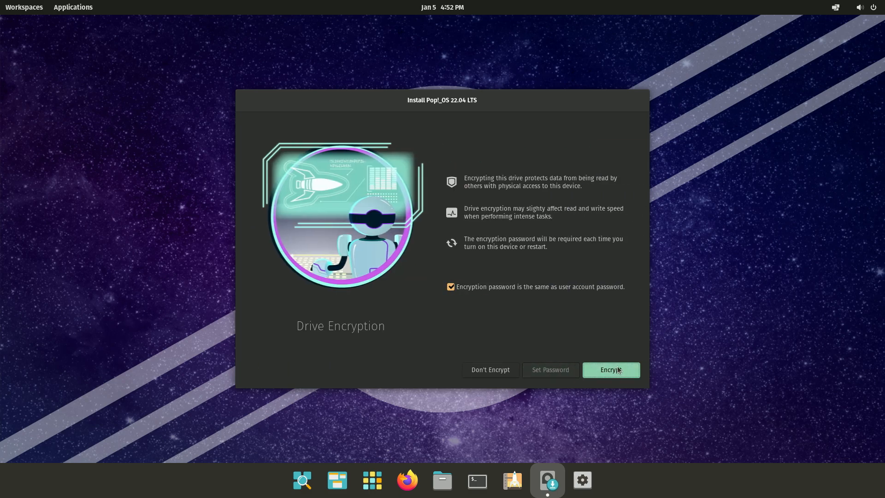
# Encrypt the drive using the same password as the user account and let installation finish
pyautogui.click(610, 370)
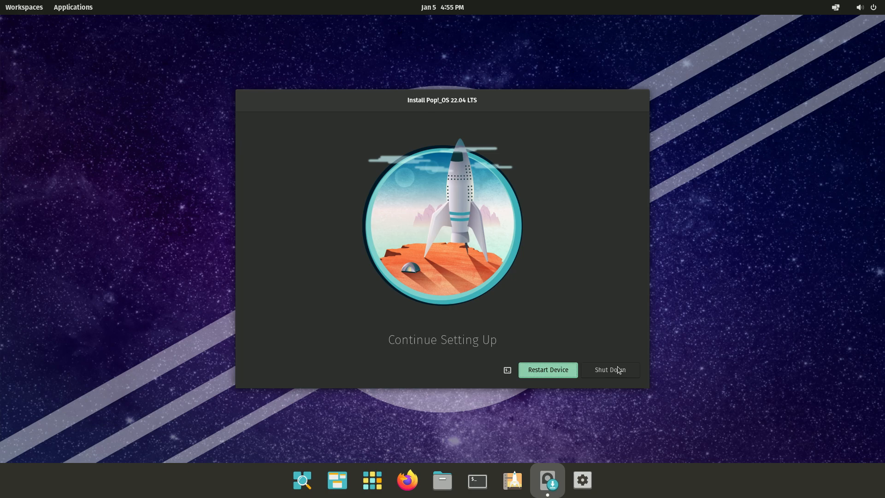
pyautogui.moveTo(518, 386)
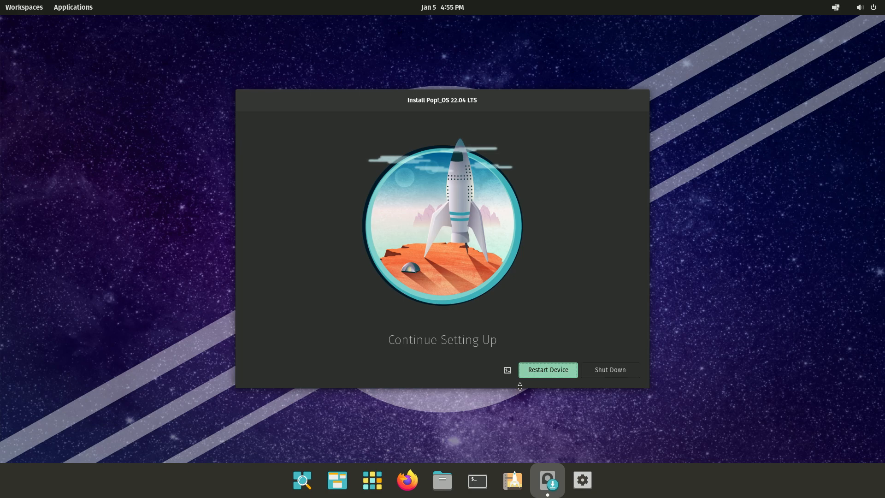
pyautogui.moveTo(528, 391)
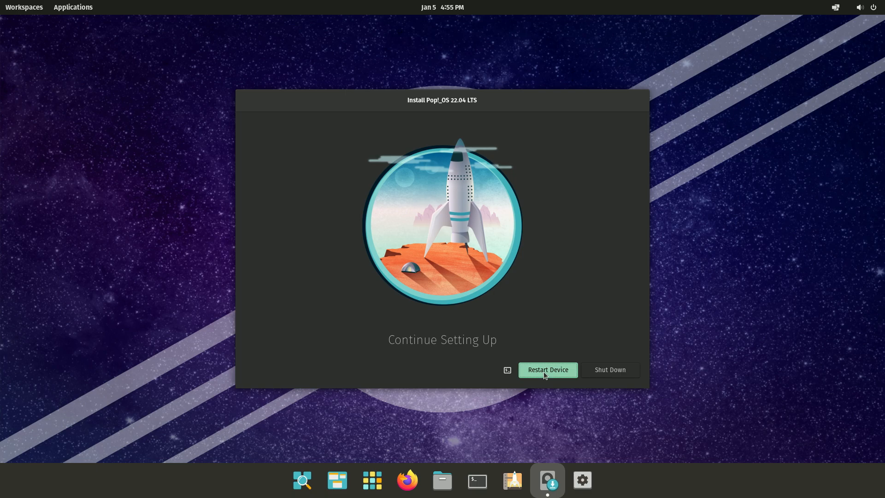
# Restart into the installed system and unlock the encrypted cryptdata disk with the password
pyautogui.click(547, 369)
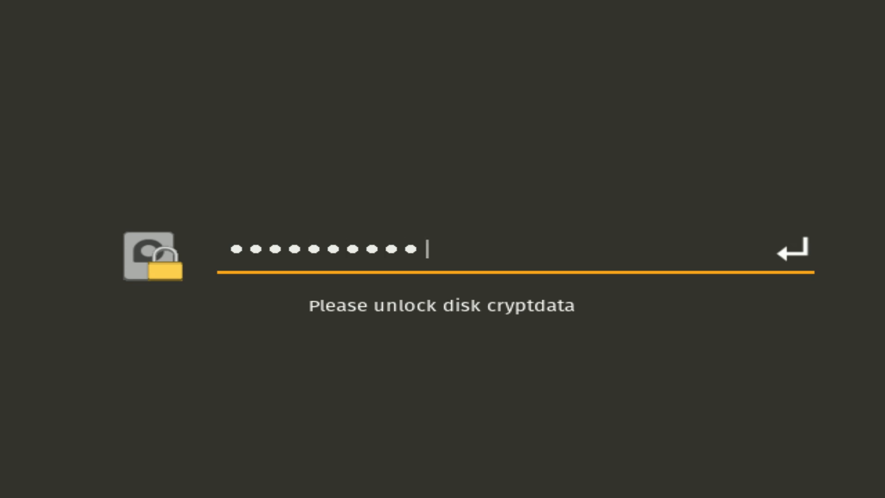
pyautogui.press('Return')
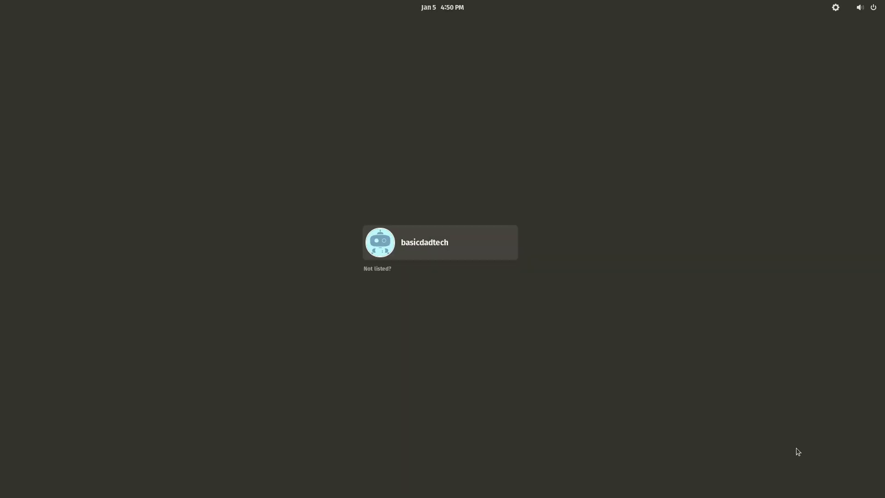
# Select the basicdadtech account and dismiss the lock screen to reach the password prompt
pyautogui.click(440, 241)
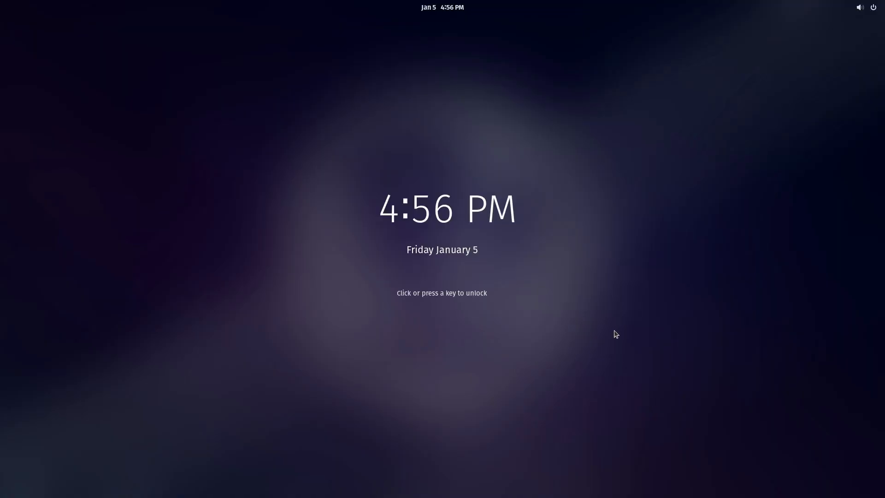
pyautogui.moveTo(653, 332)
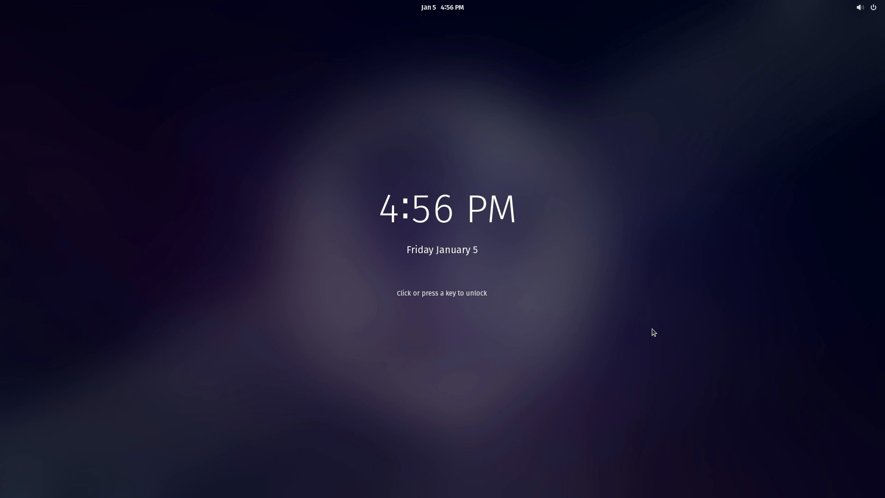
pyautogui.moveTo(630, 324)
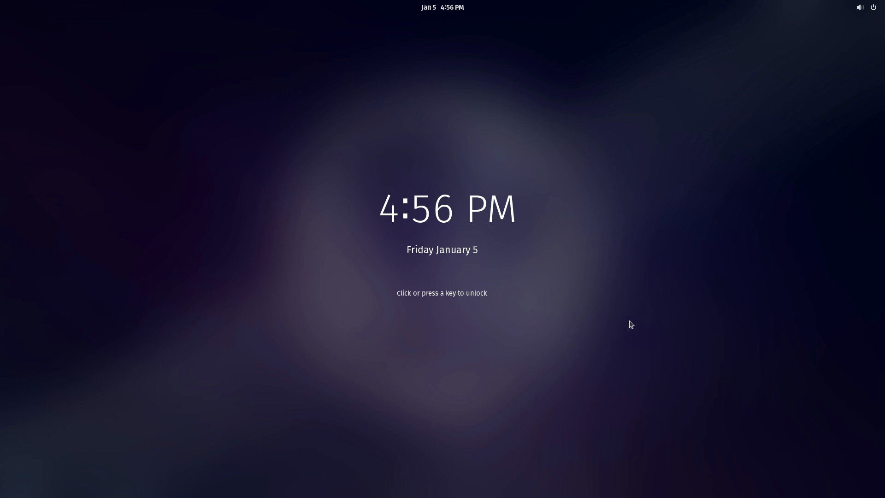
pyautogui.moveTo(480, 352)
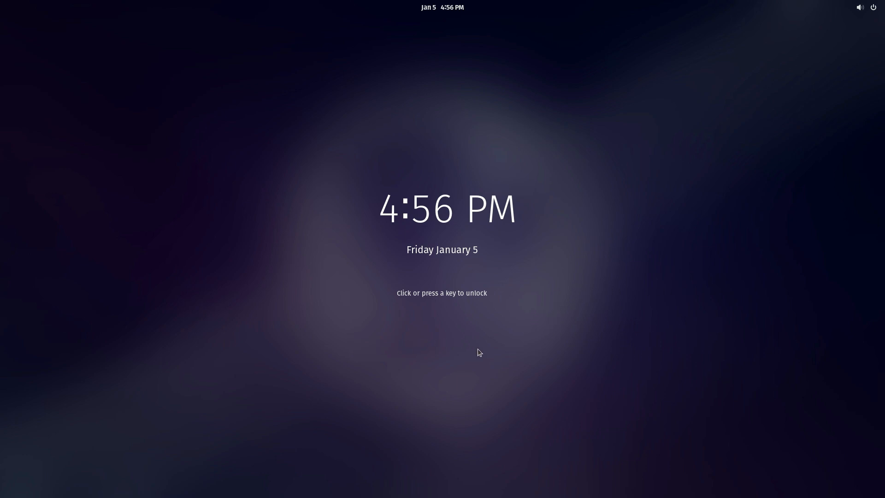
pyautogui.moveTo(433, 305)
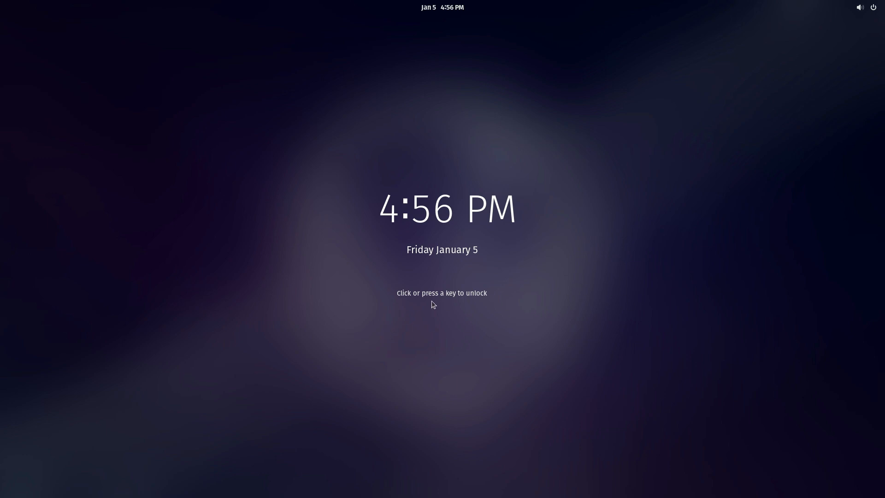
pyautogui.moveTo(592, 352)
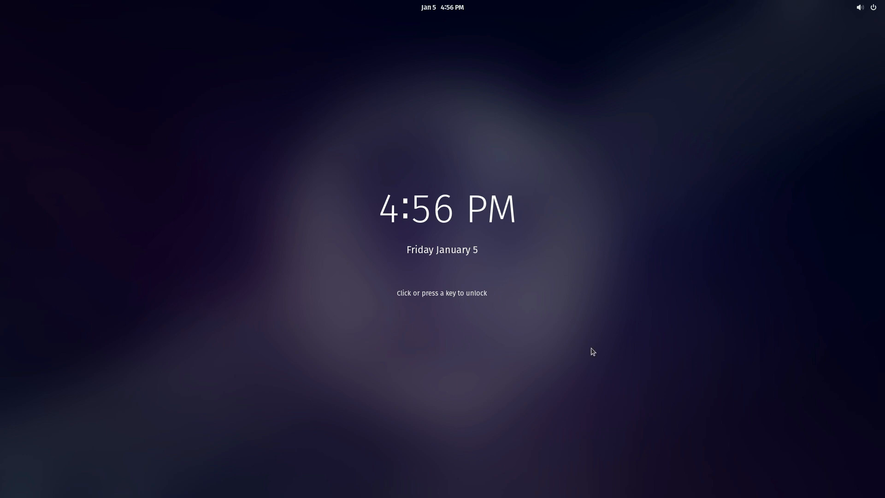
pyautogui.moveTo(696, 365)
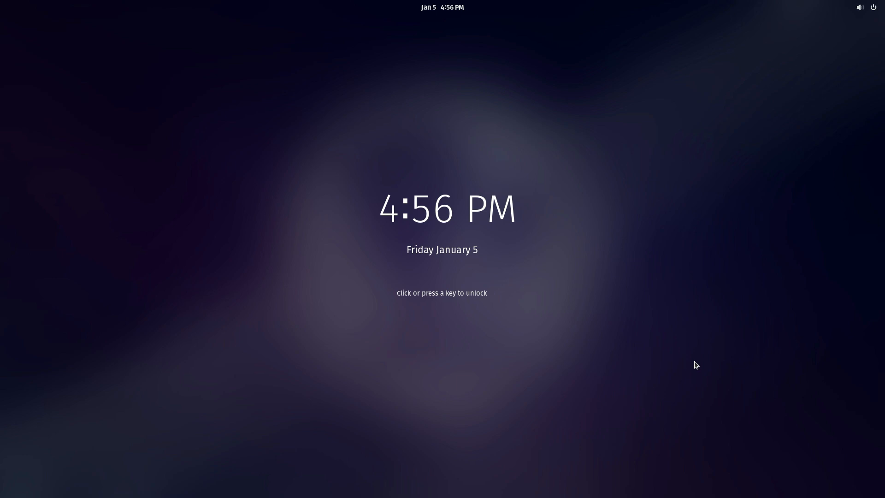
pyautogui.click(442, 292)
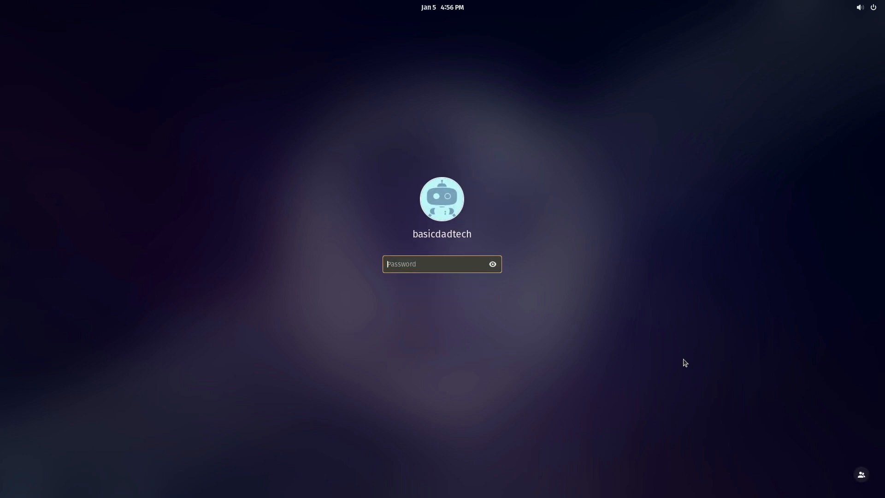
pyautogui.moveTo(630, 353)
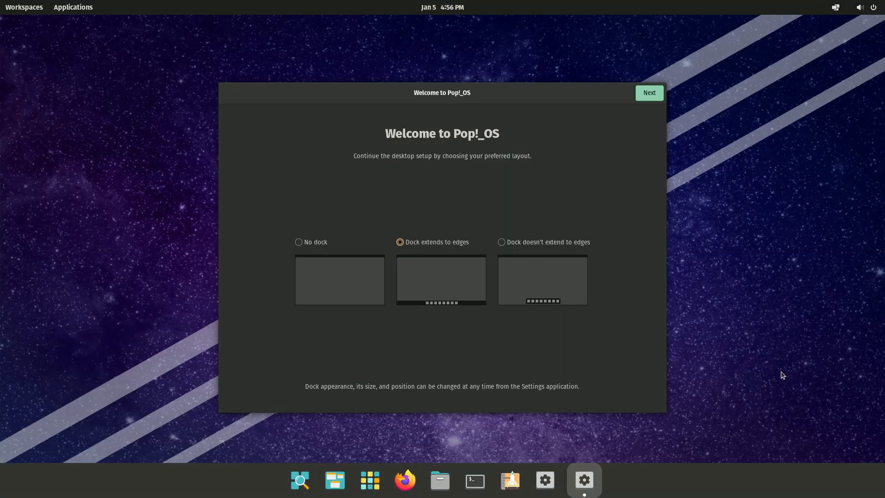
pyautogui.moveTo(576, 290)
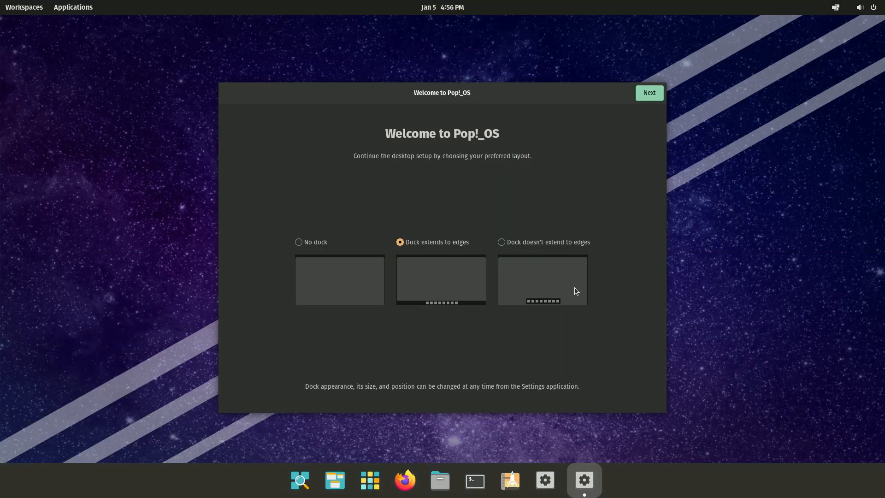
pyautogui.moveTo(451, 291)
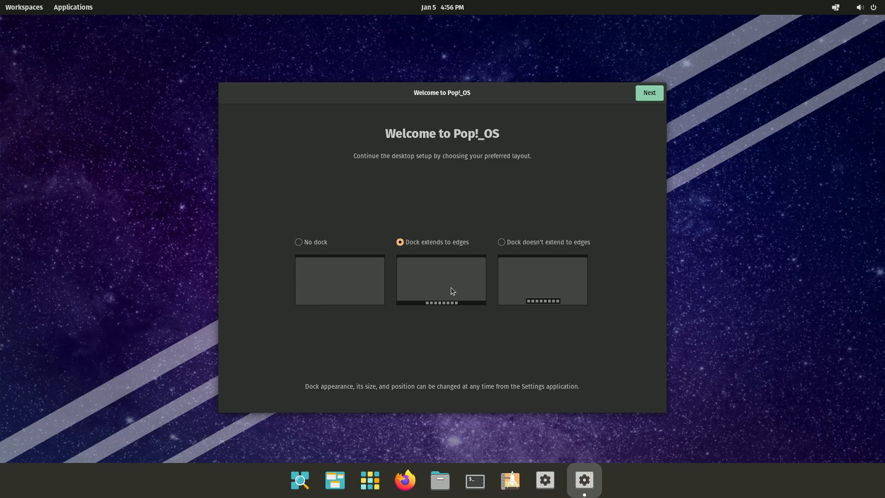
pyautogui.moveTo(679, 105)
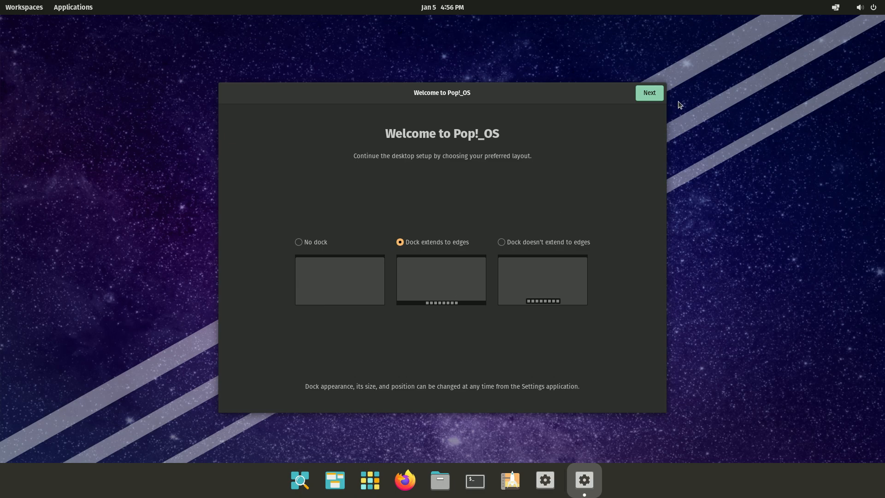
pyautogui.moveTo(638, 94)
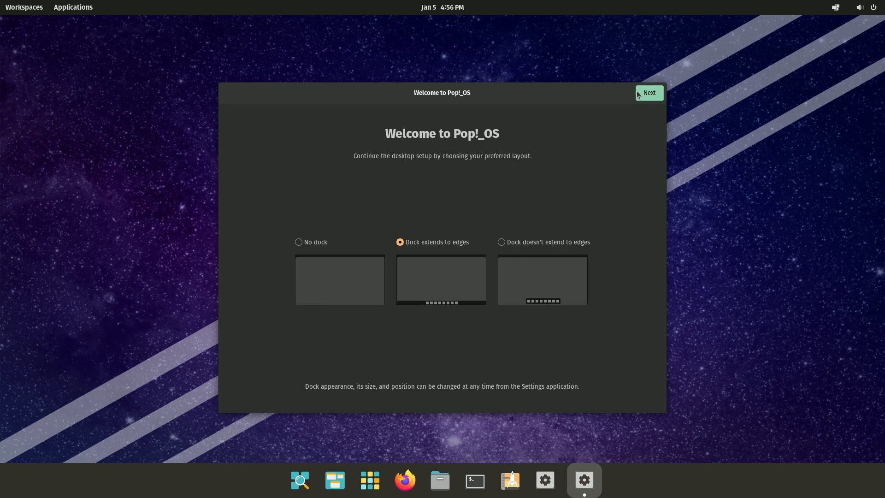
pyautogui.moveTo(648, 99)
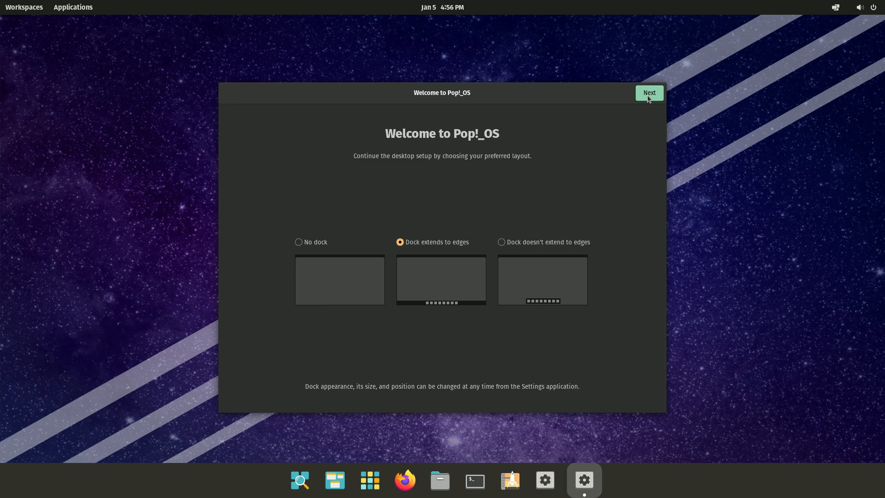
# Keep the default dock, launcher, gestures, dark appearance and location services off
pyautogui.click(648, 92)
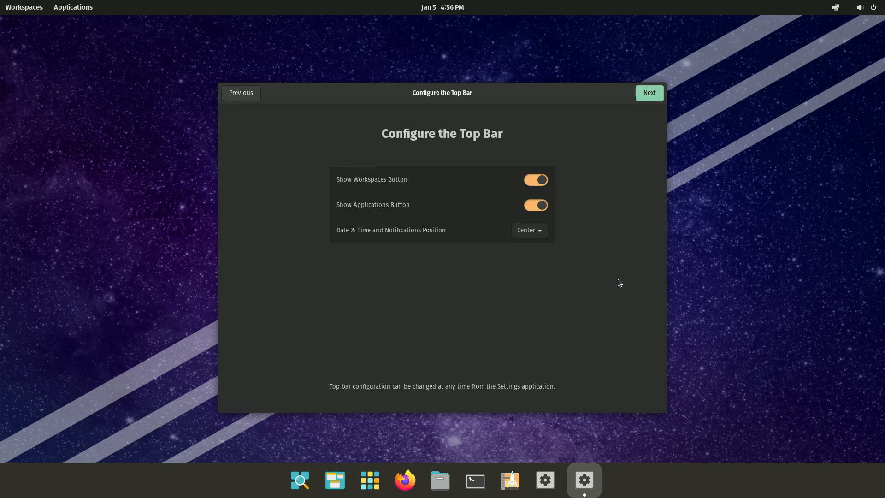
pyautogui.moveTo(626, 215)
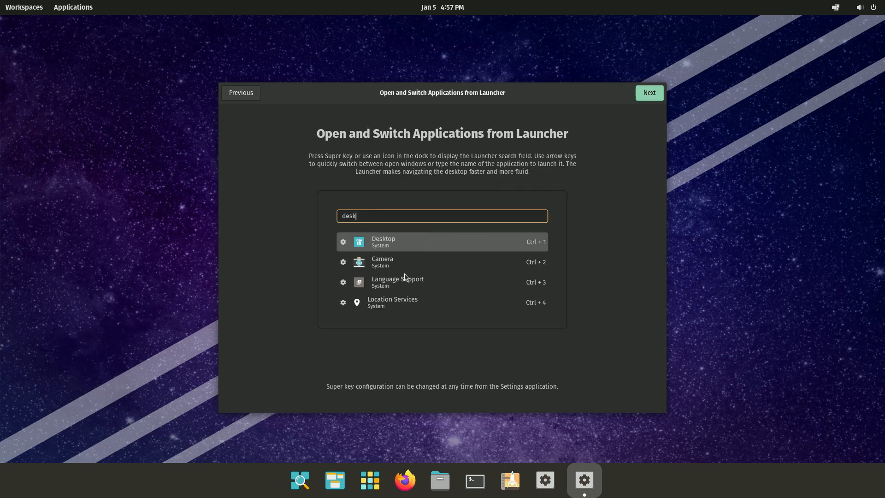
pyautogui.moveTo(628, 230)
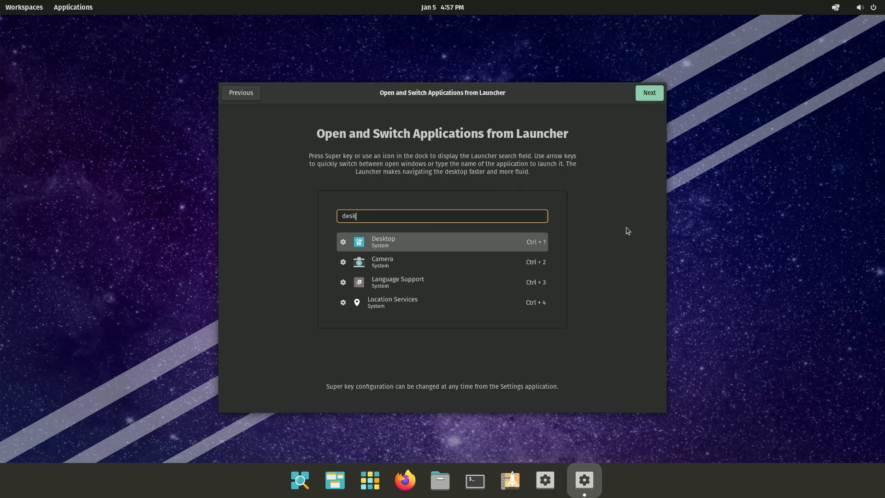
pyautogui.click(648, 92)
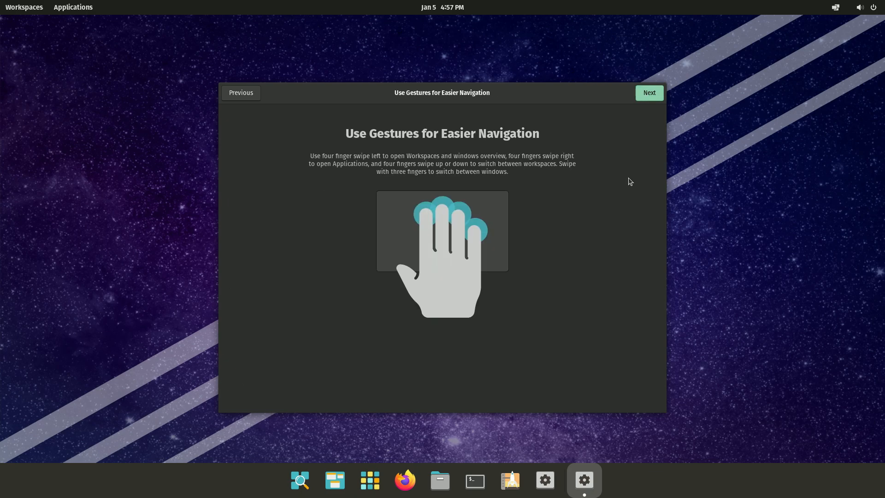
pyautogui.click(648, 92)
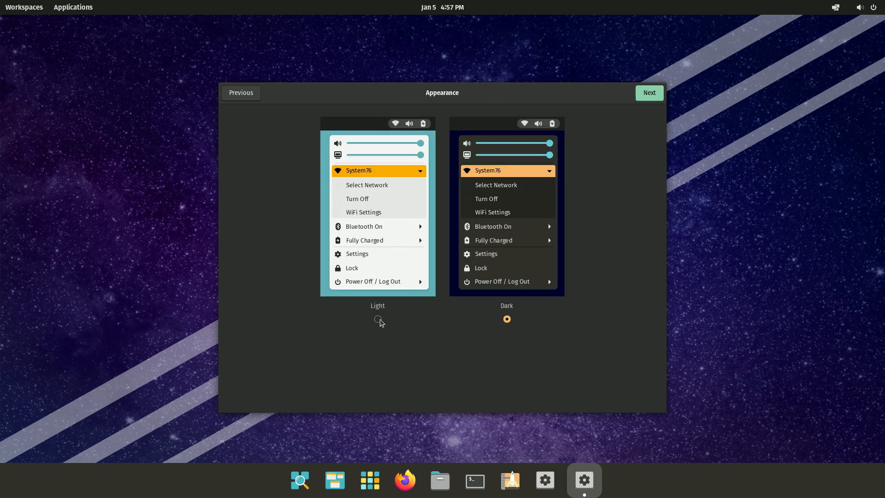
pyautogui.click(648, 93)
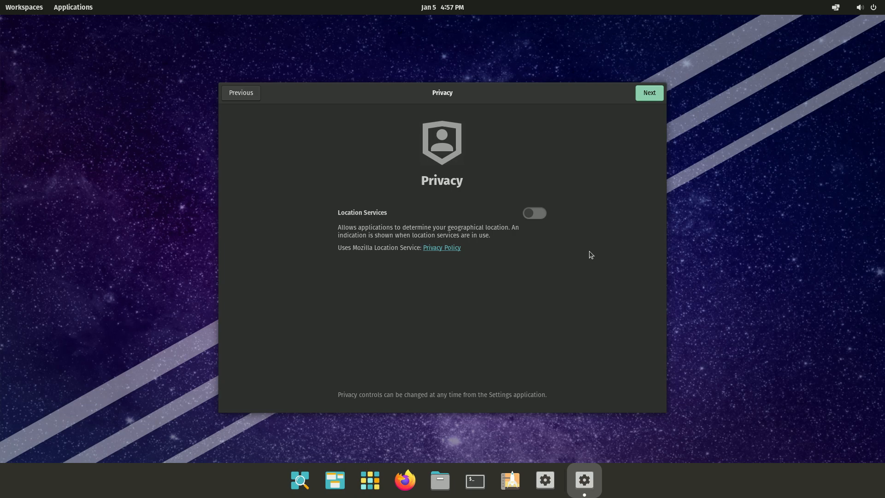
pyautogui.moveTo(615, 286)
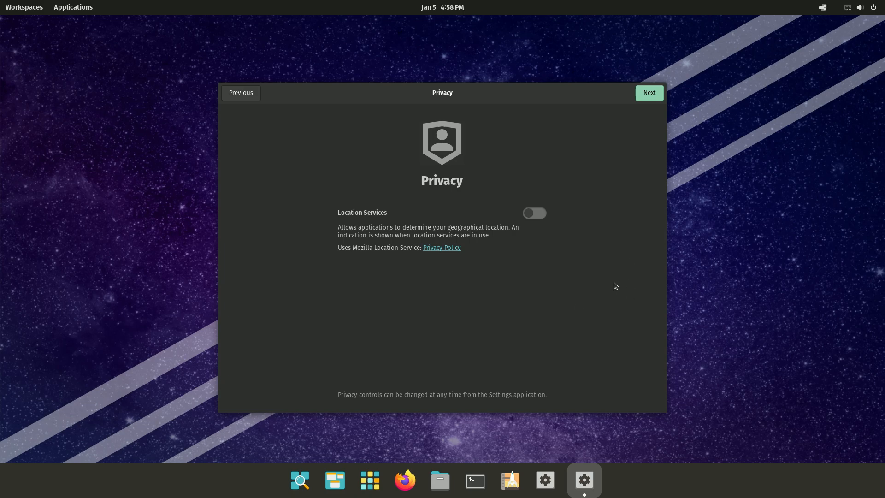
pyautogui.click(648, 92)
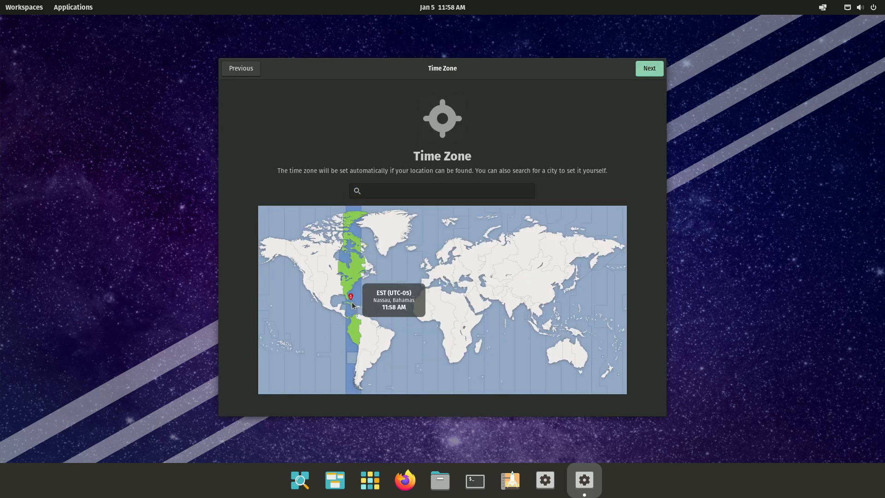
# Accept the time zone, skip online accounts and start using Pop!_OS
pyautogui.click(648, 67)
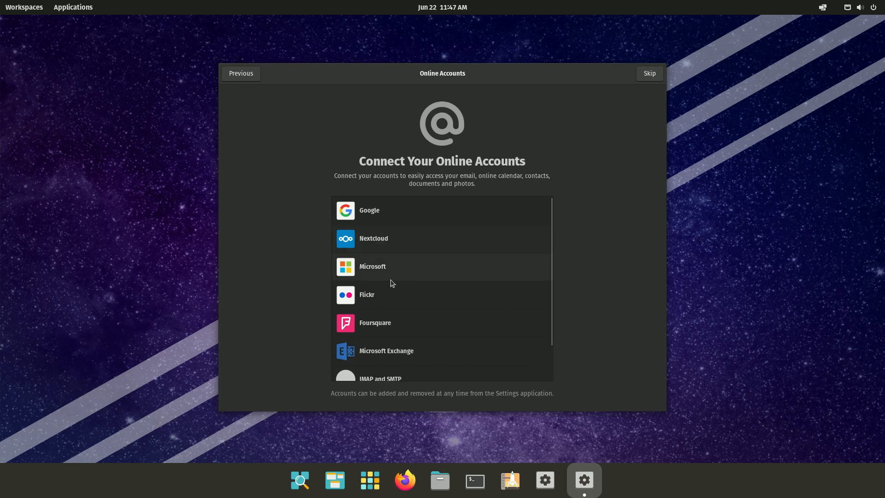
pyautogui.scroll(-3)
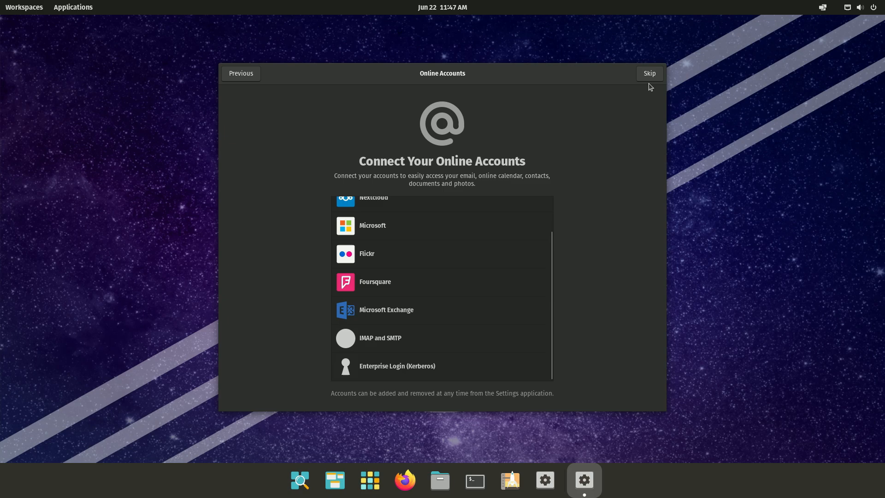
pyautogui.click(648, 73)
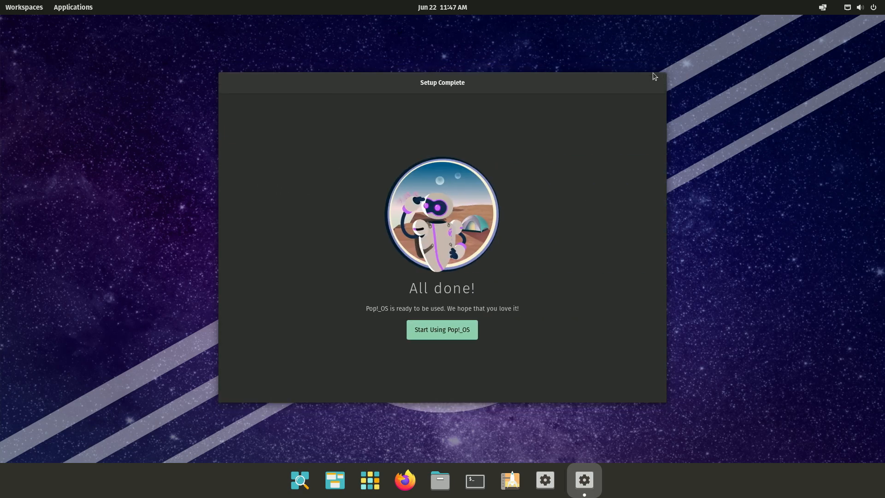
pyautogui.moveTo(431, 342)
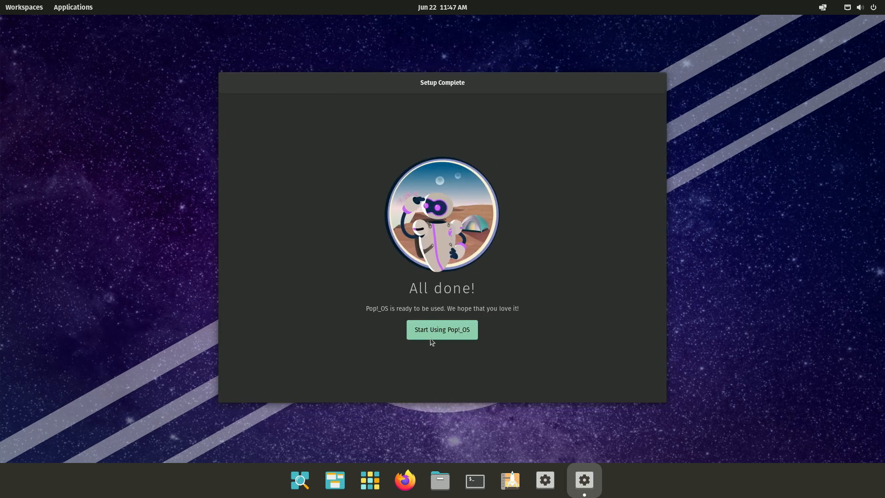
pyautogui.click(441, 329)
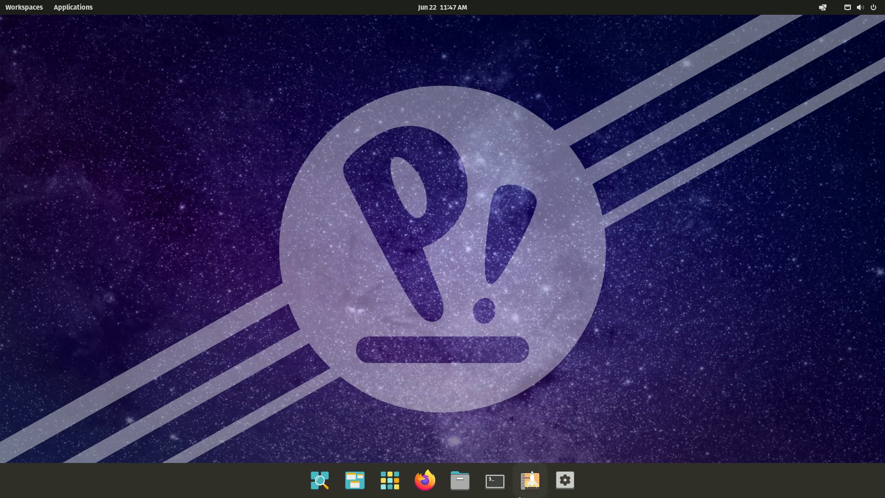
pyautogui.moveTo(568, 225)
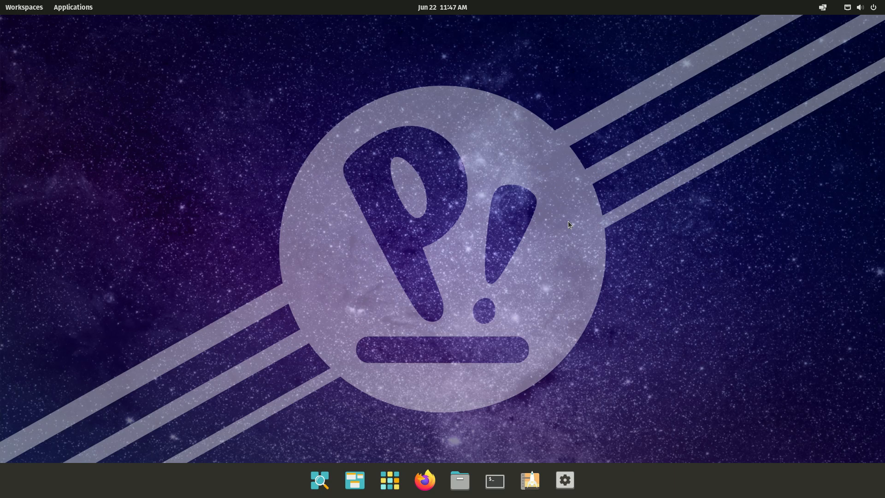
pyautogui.moveTo(72, 6)
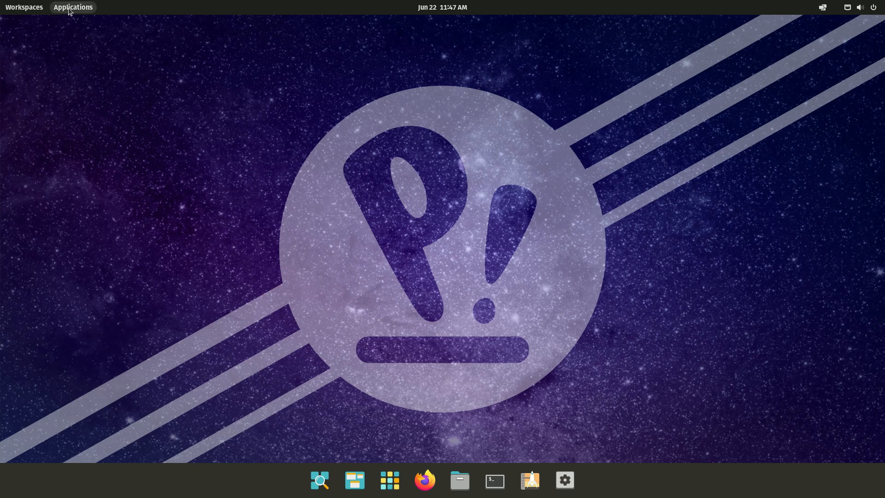
pyautogui.click(72, 7)
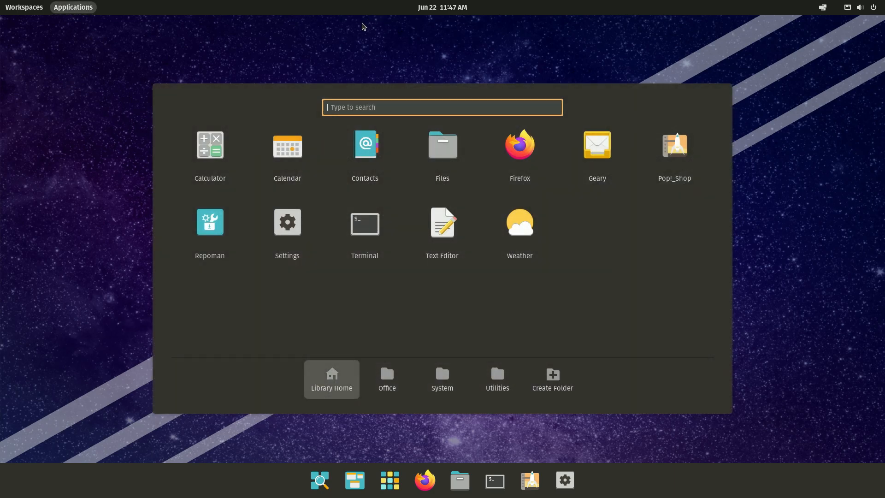
pyautogui.moveTo(300, 47)
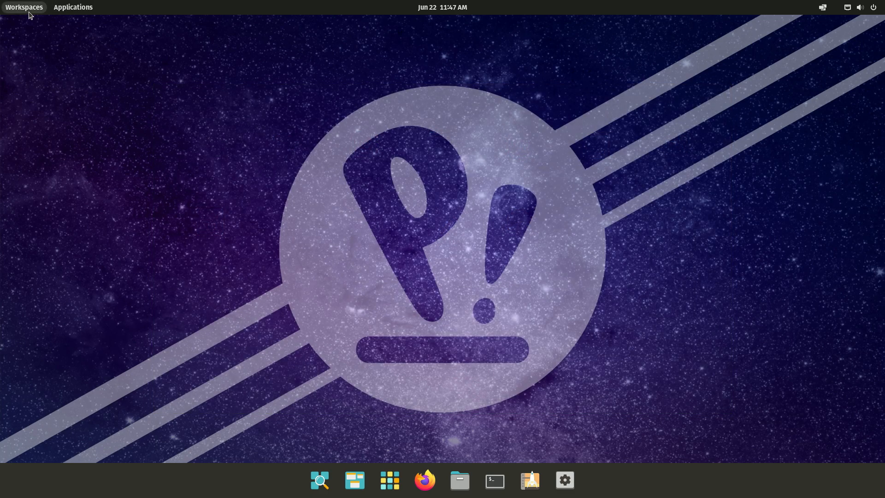
pyautogui.click(24, 6)
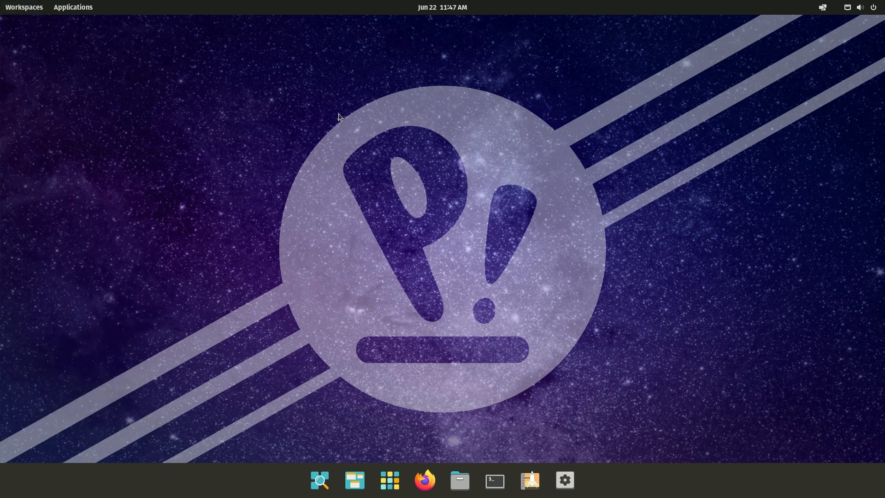
pyautogui.click(424, 481)
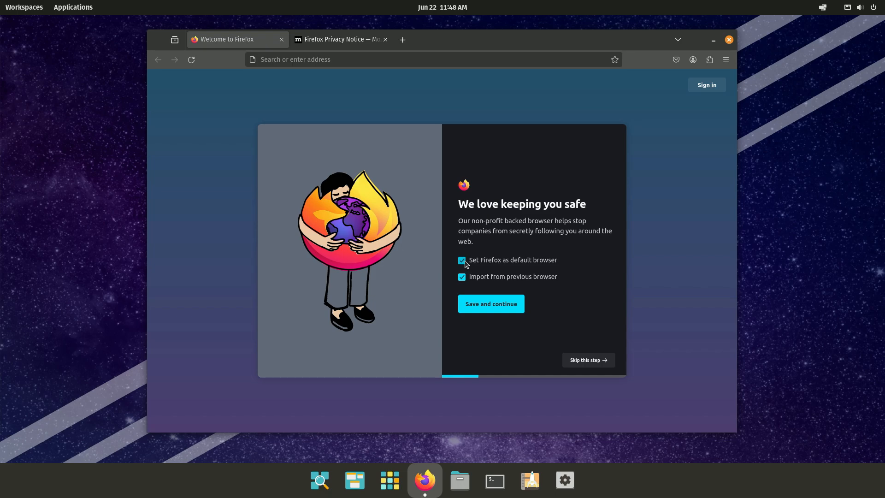
# Skip both Firefox welcome steps and load google.com from the address bar
pyautogui.click(489, 303)
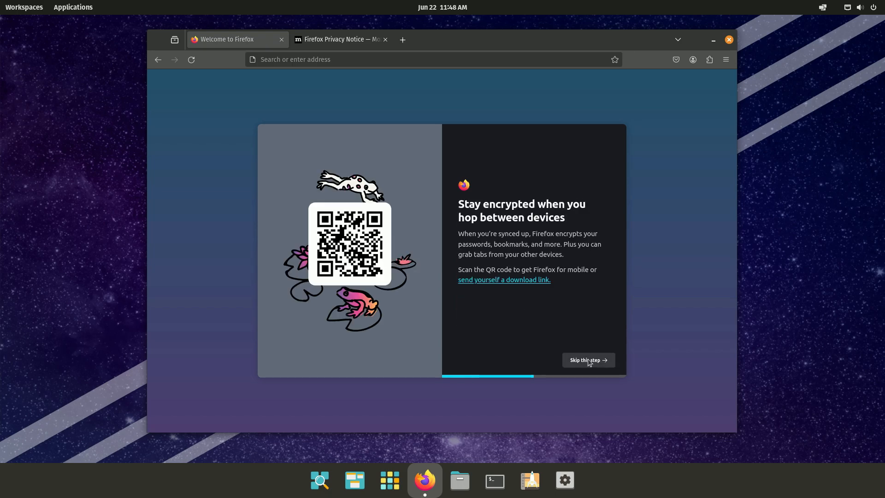
pyautogui.click(587, 361)
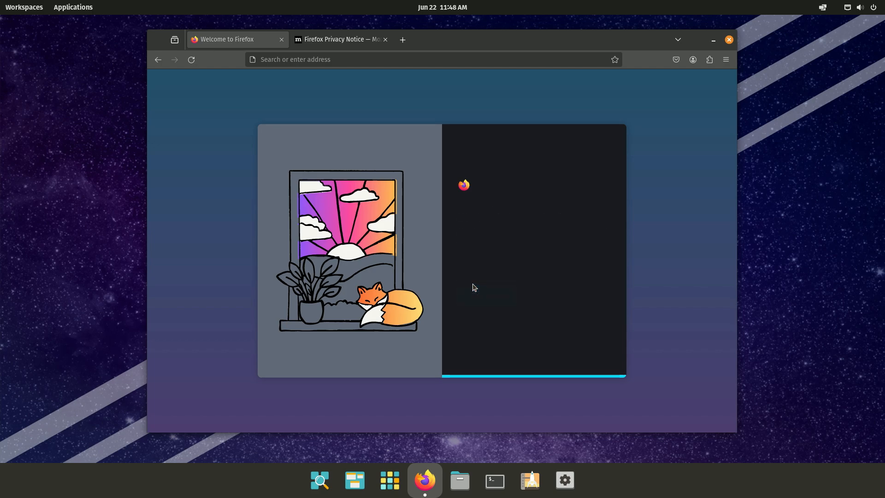
pyautogui.write('google.com/?gws_rd=ssl')
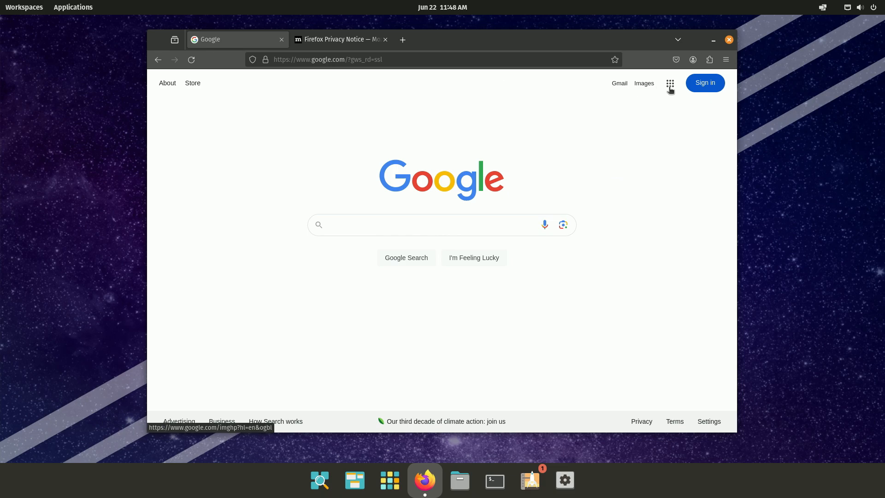
# From the Google apps grid open Google News and browse the Business and Sports topics
pyautogui.click(670, 83)
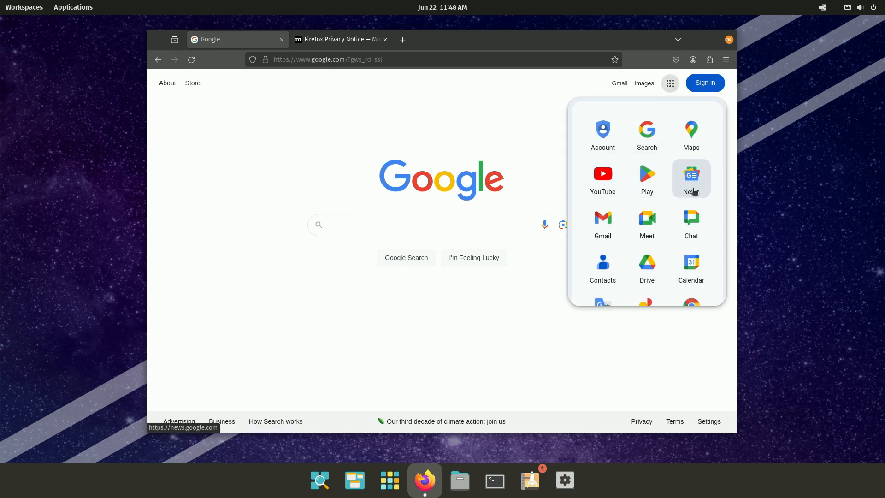
pyautogui.click(691, 178)
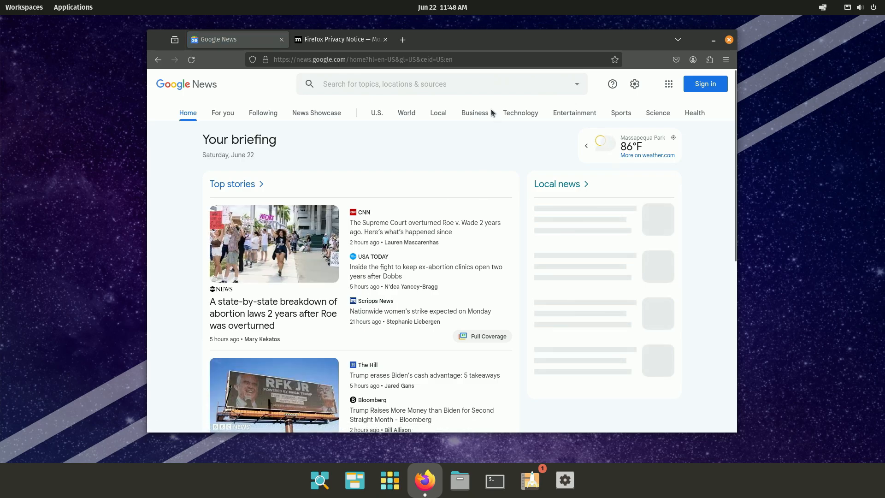
pyautogui.click(474, 112)
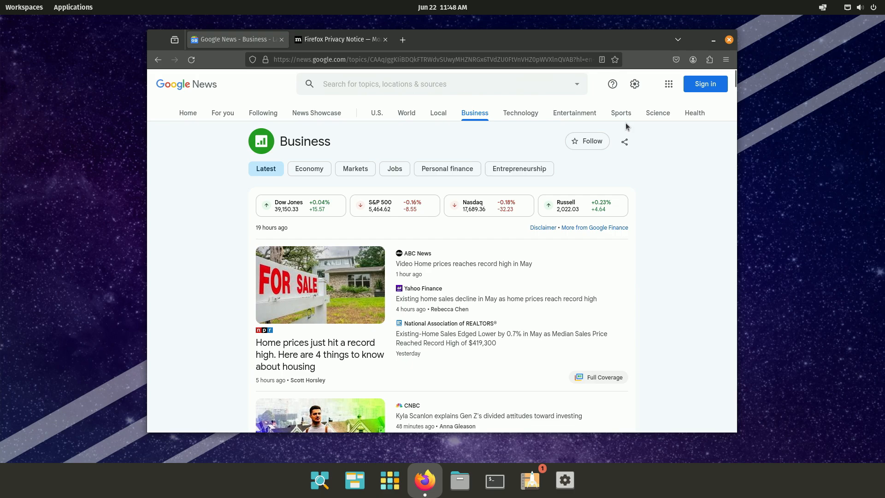
pyautogui.click(620, 112)
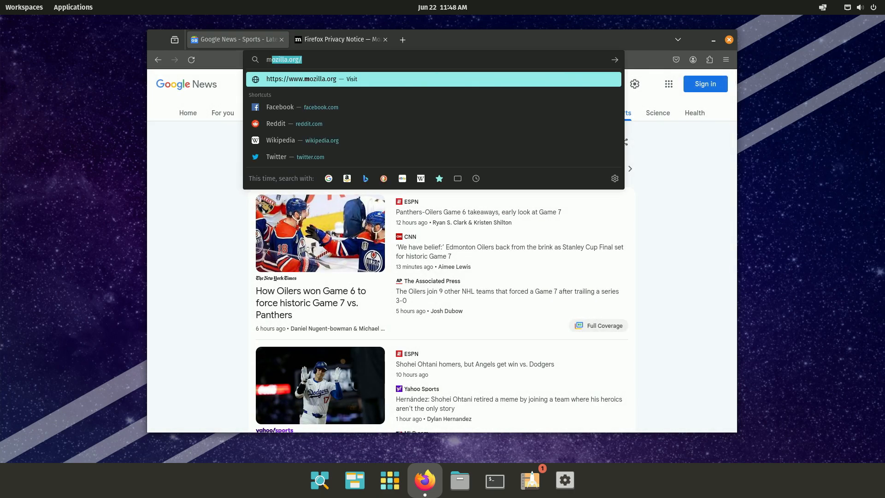
# Go to mets.com and dismiss the ticket advertisement over the page
pyautogui.write('mets.com')
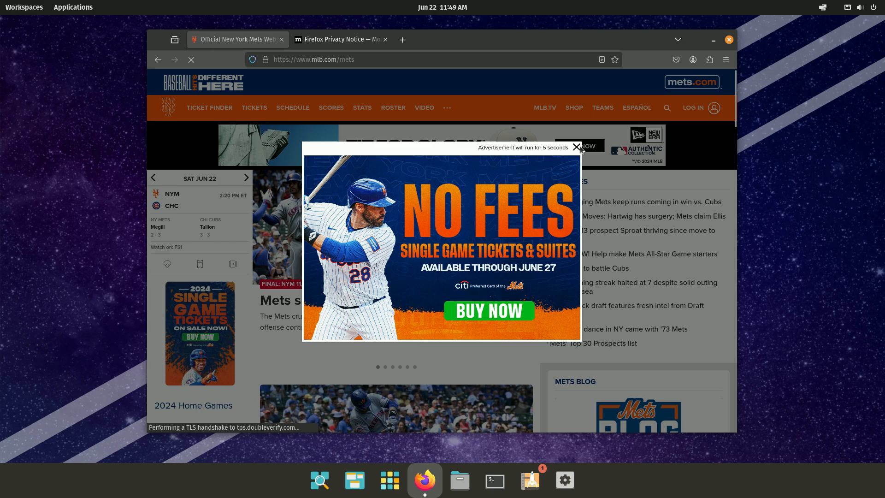
pyautogui.click(575, 147)
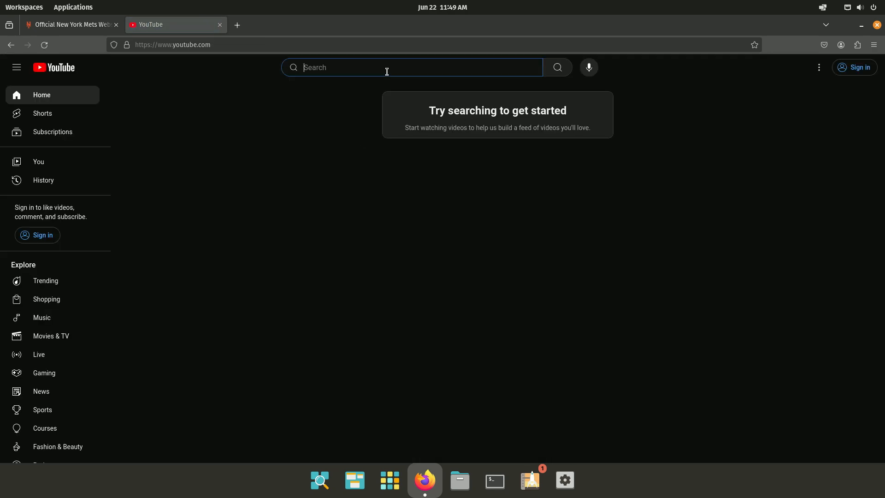
# Search basicd, open the BasicDadTech channel's Videos, play the Thinkstation P320 Emulation Test and pause it
pyautogui.write('basicdadtech')
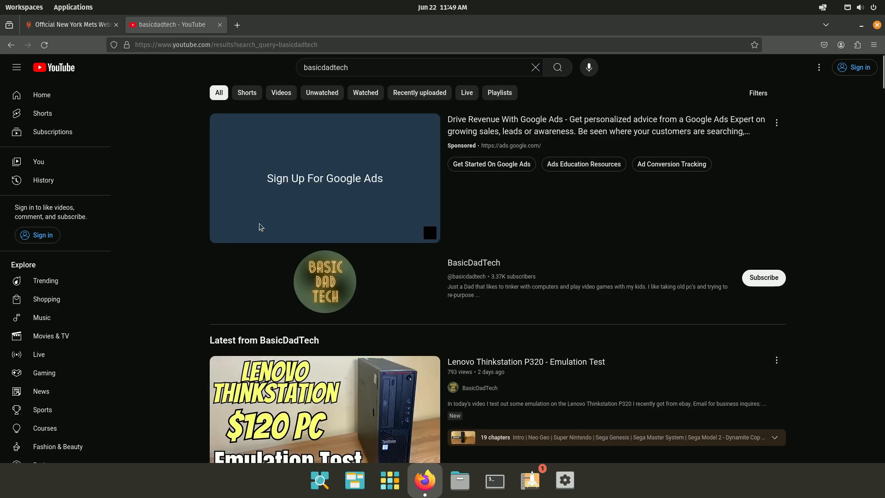
pyautogui.click(473, 262)
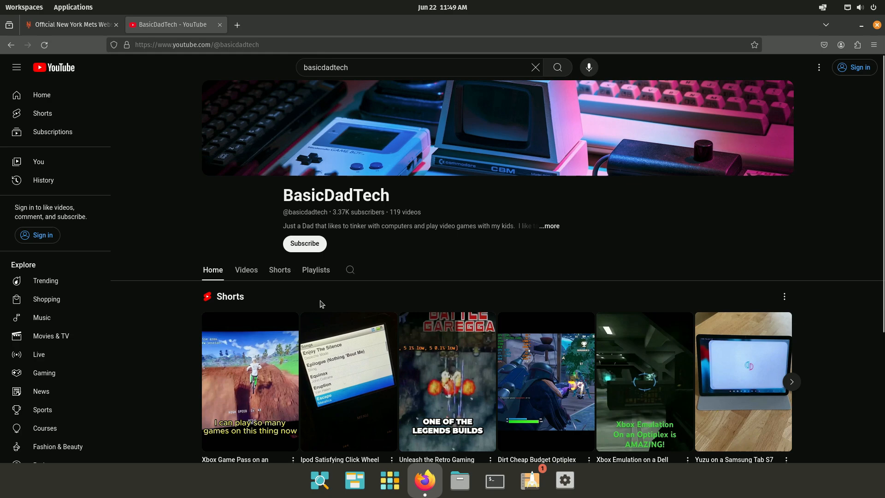
pyautogui.click(246, 270)
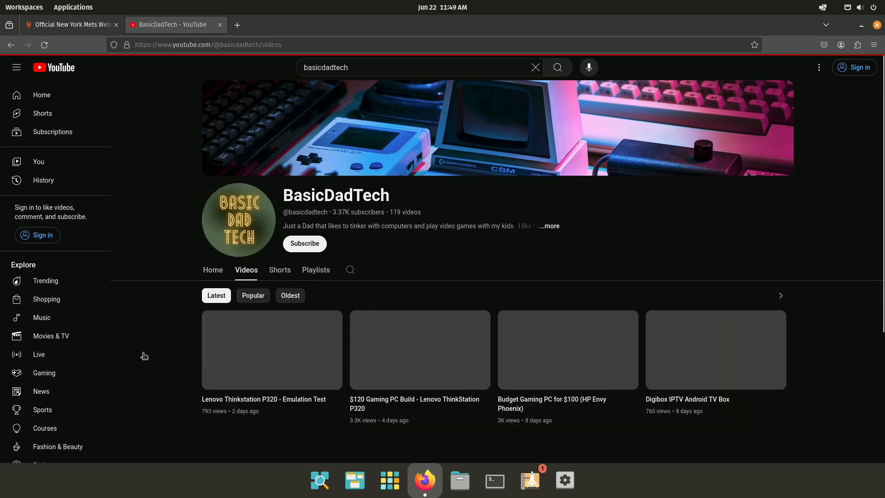
pyautogui.click(270, 350)
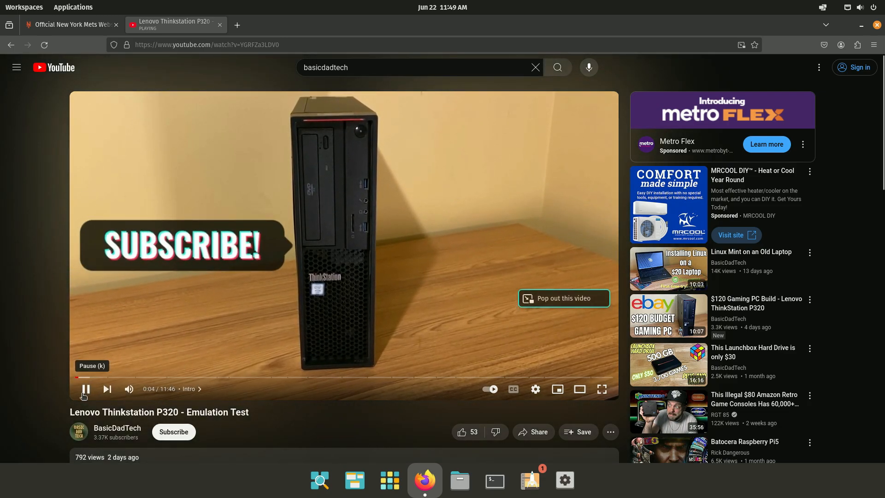
pyautogui.click(86, 389)
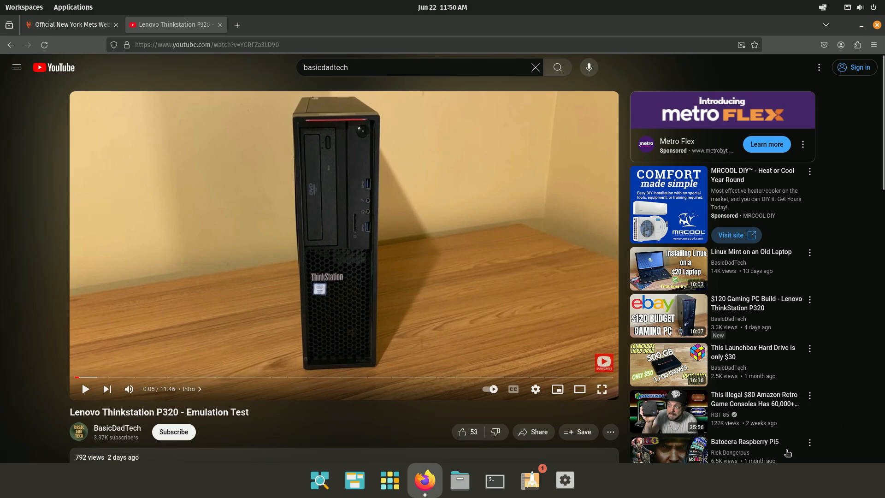
# Bring up the Sound page of Pop!_OS Settings over the paused video
pyautogui.click(564, 480)
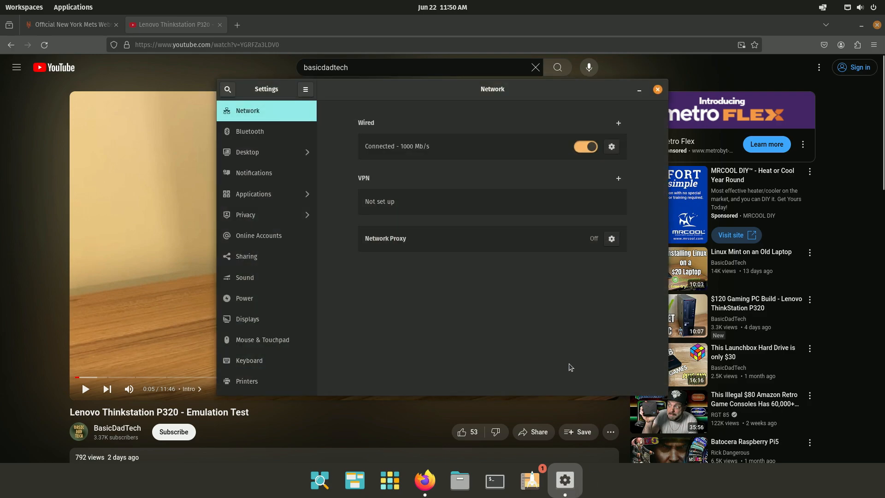
pyautogui.moveTo(255, 351)
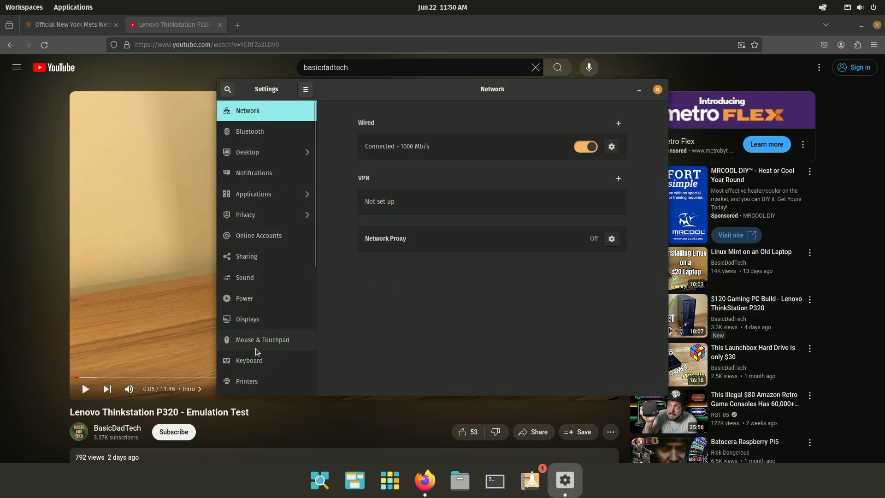
pyautogui.click(244, 277)
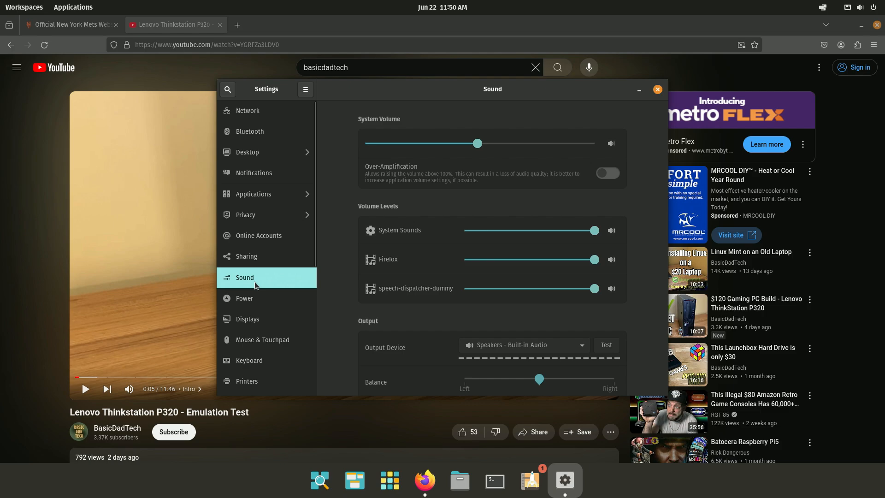
pyautogui.moveTo(663, 270)
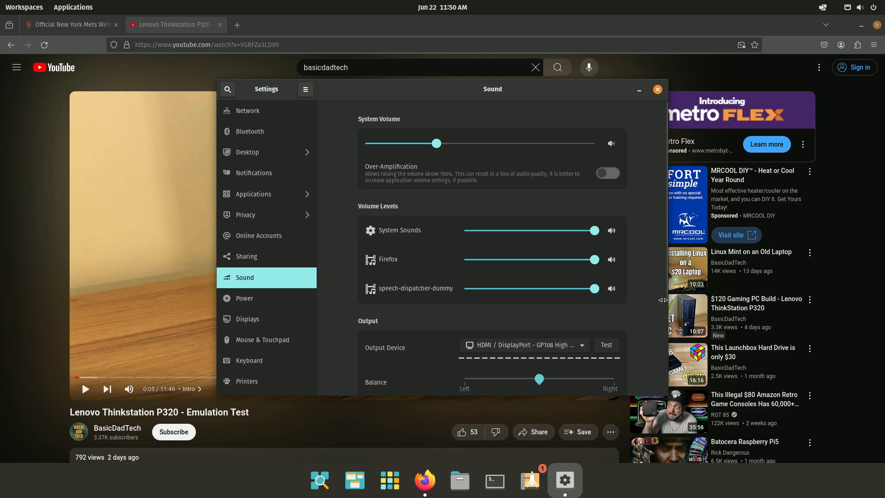
pyautogui.moveTo(656, 70)
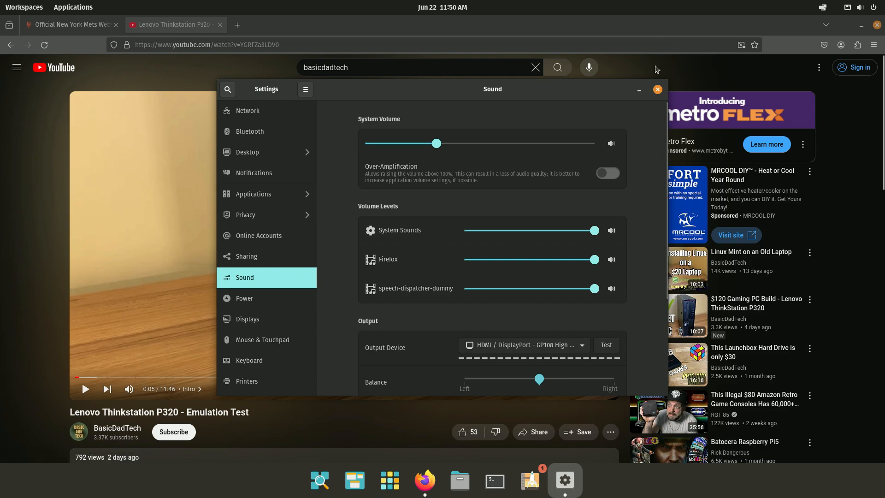
# Close the Settings window and resume playing the emulation test video
pyautogui.click(656, 89)
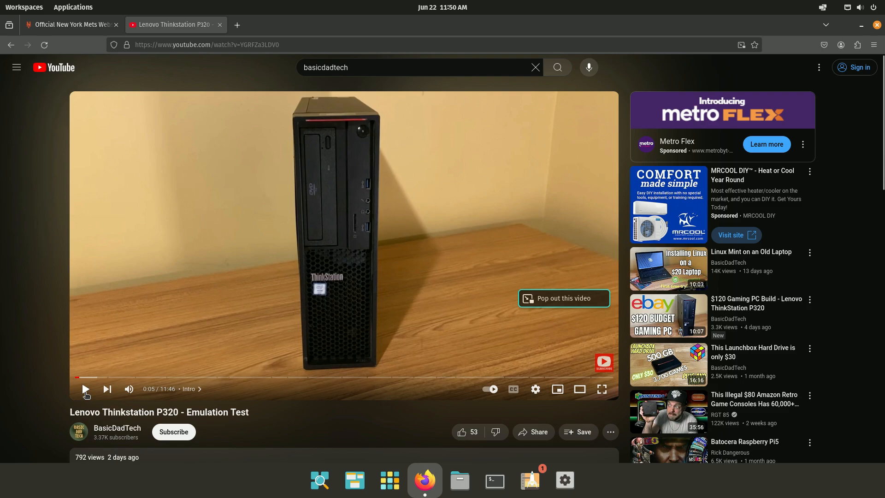
pyautogui.click(84, 389)
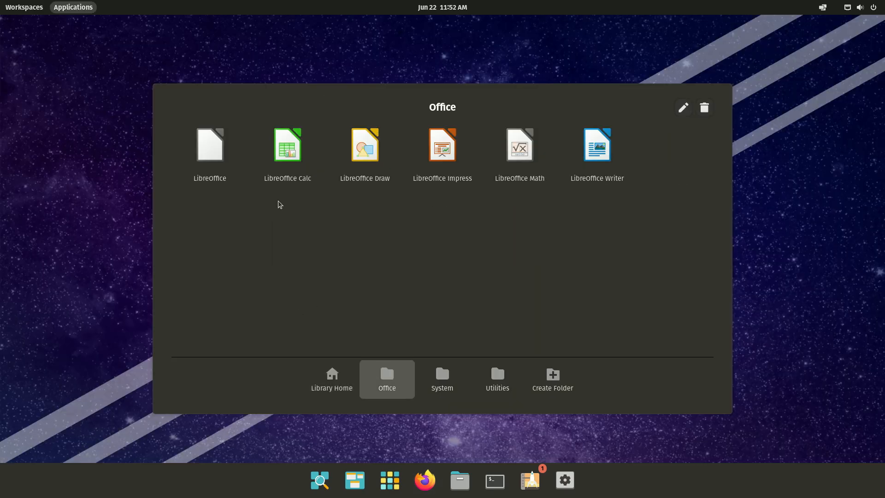
# Launch LibreOffice and start a new Writer text document
pyautogui.click(209, 145)
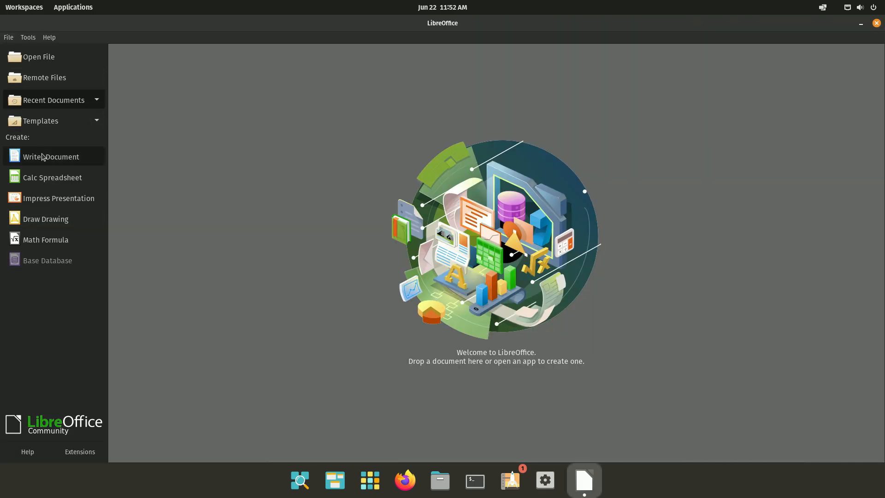
pyautogui.click(50, 157)
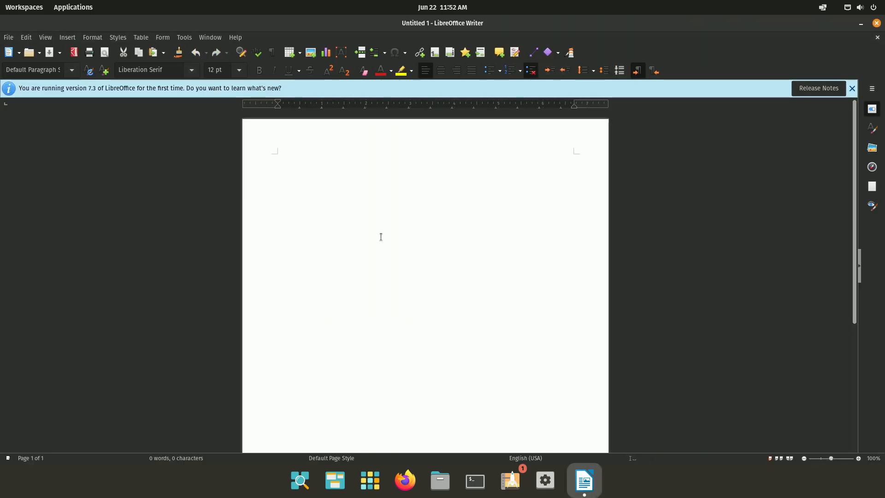
# Write 'Hello There!!!!!!' on the blank page
pyautogui.write('He')
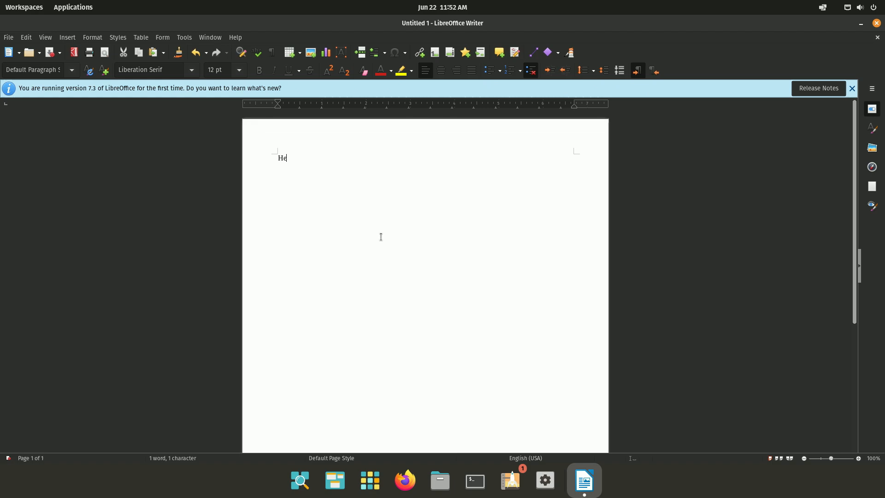
pyautogui.write('llo')
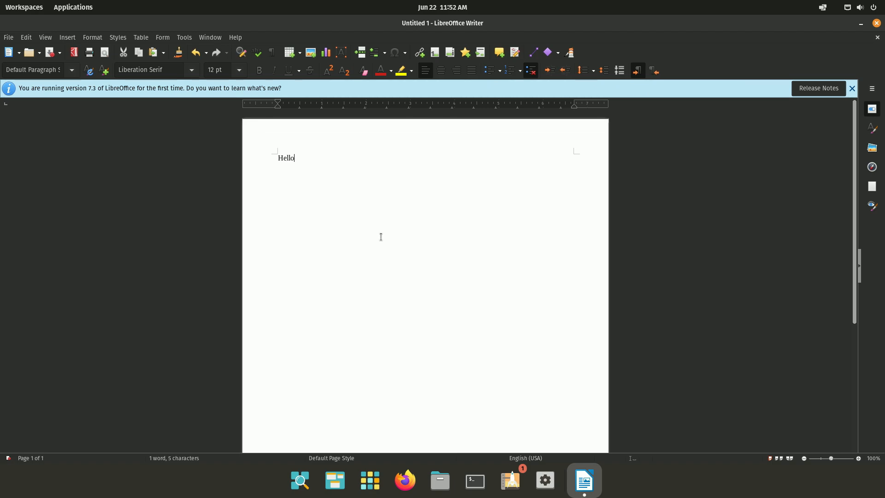
pyautogui.write('There')
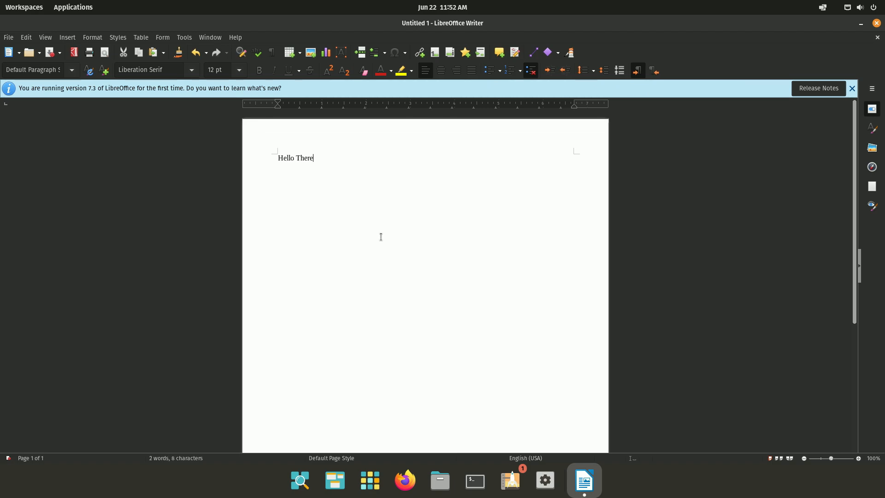
pyautogui.write('!!!!!!')
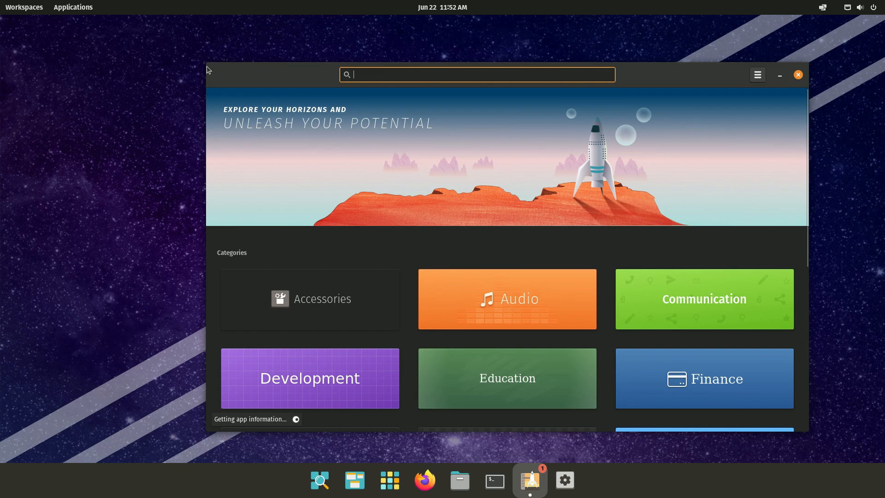
# Search 'retro', authorize the RetroArch install with the password, and start installing Steam
pyautogui.write('retro')
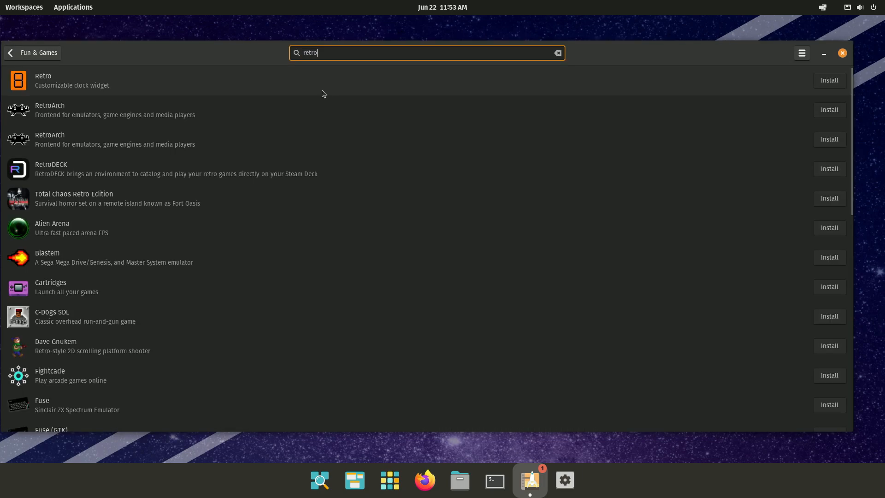
pyautogui.moveTo(99, 184)
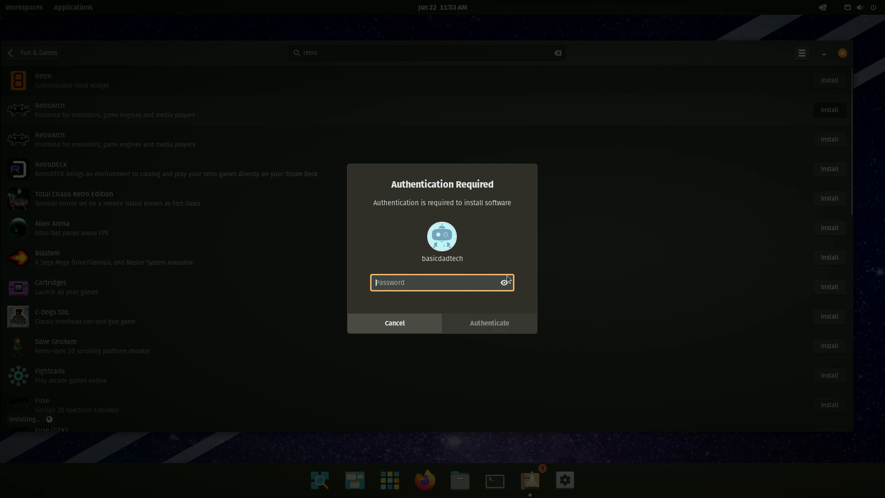
pyautogui.click(393, 323)
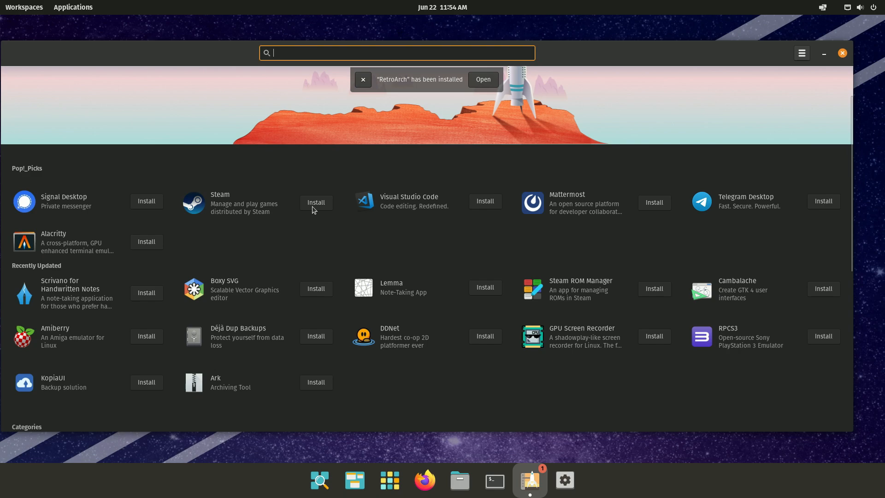
pyautogui.click(316, 202)
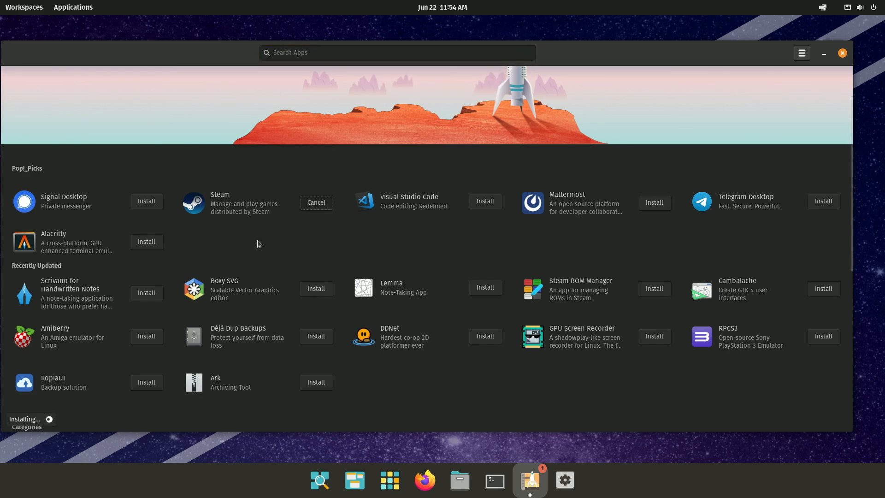
# Search 'pps' and install PPSSPP, search 'vlc', then switch to the file manager on the NAS share
pyautogui.write('ppsspp')
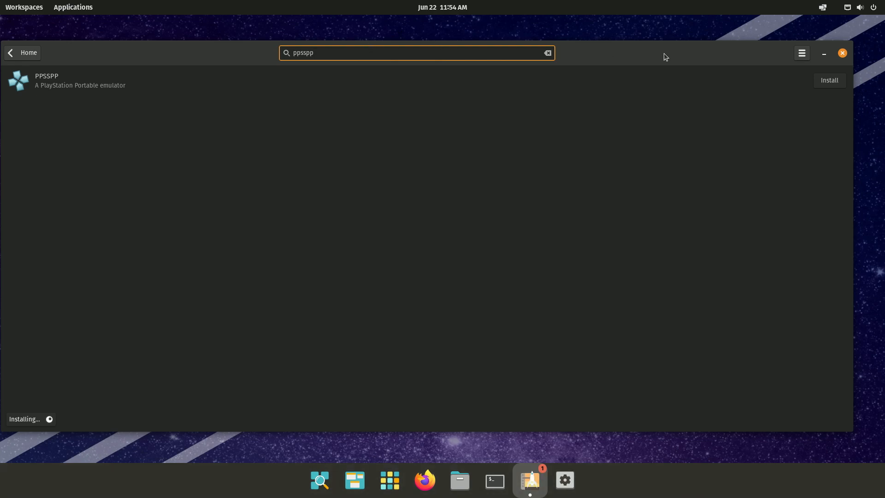
pyautogui.click(829, 80)
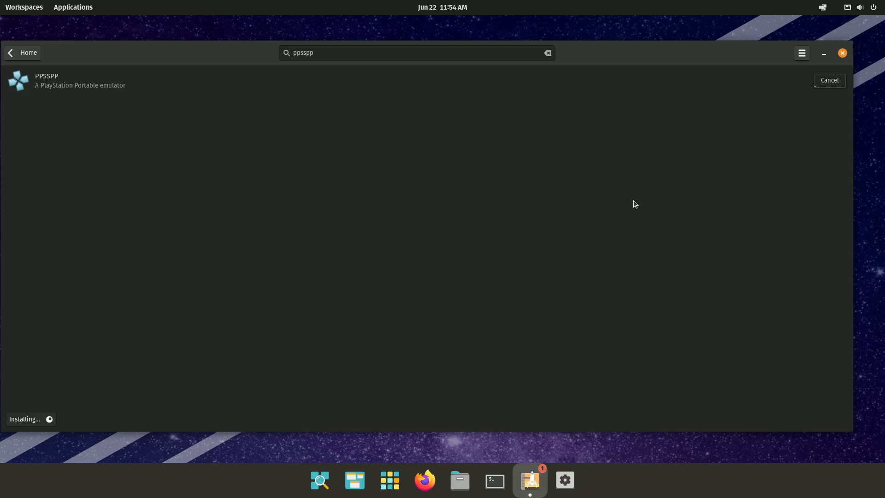
pyautogui.click(547, 52)
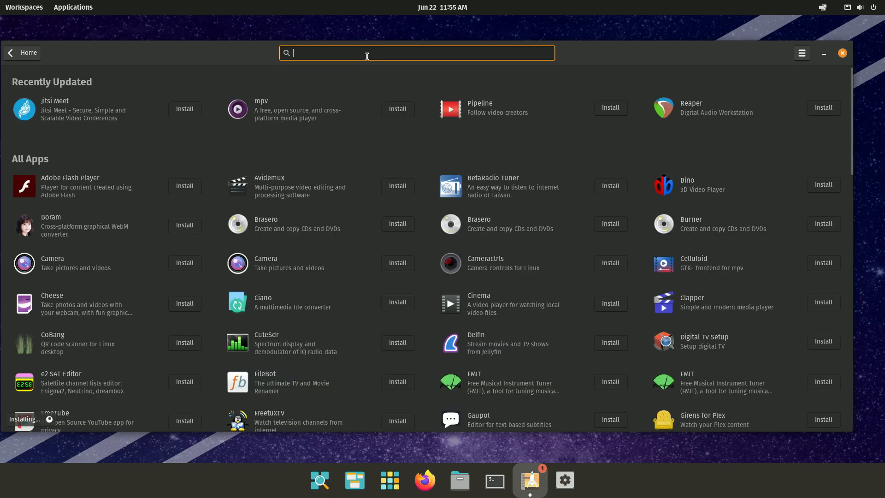
pyautogui.write('vlc')
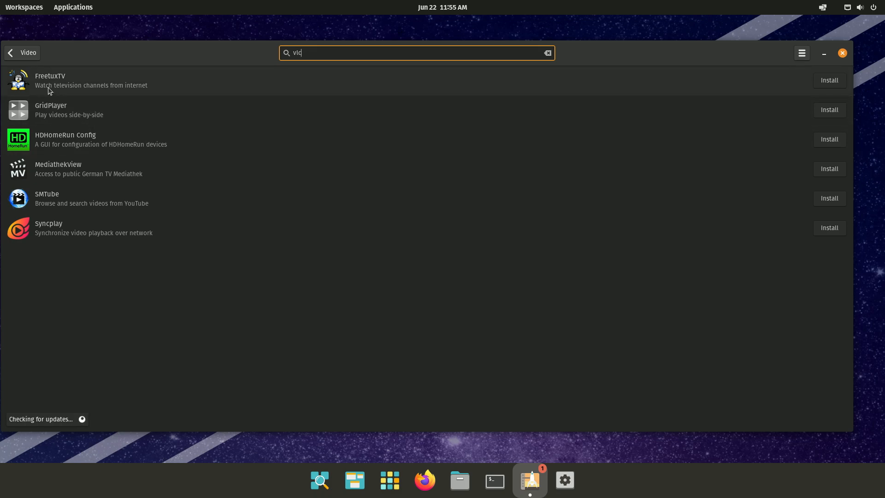
pyautogui.moveTo(36, 236)
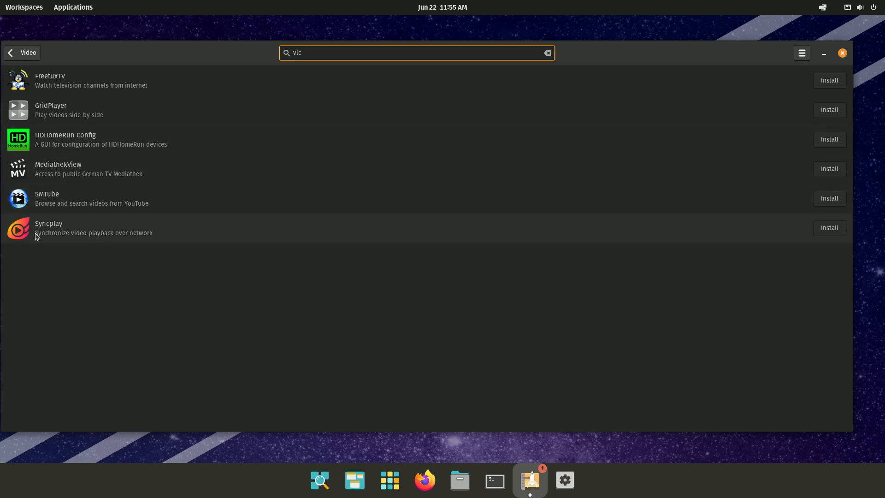
pyautogui.click(459, 480)
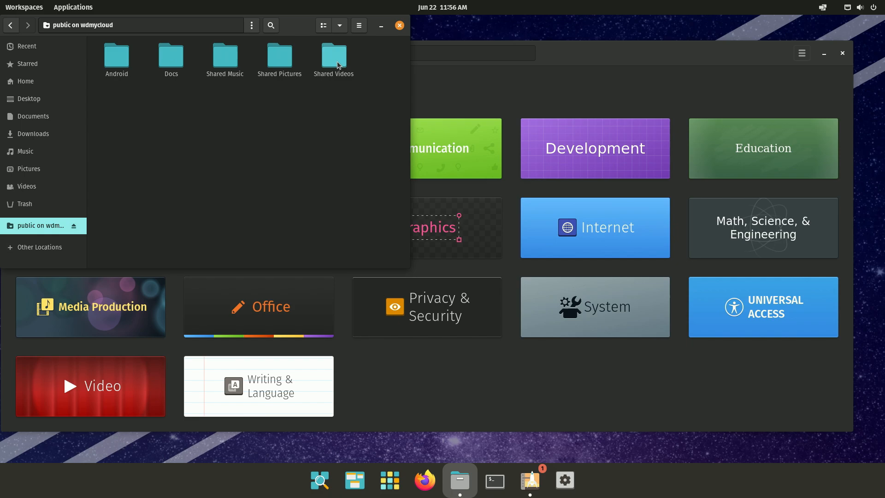
# Enter the Shared Videos folder on the public wdmycloud share
pyautogui.doubleClick(332, 55)
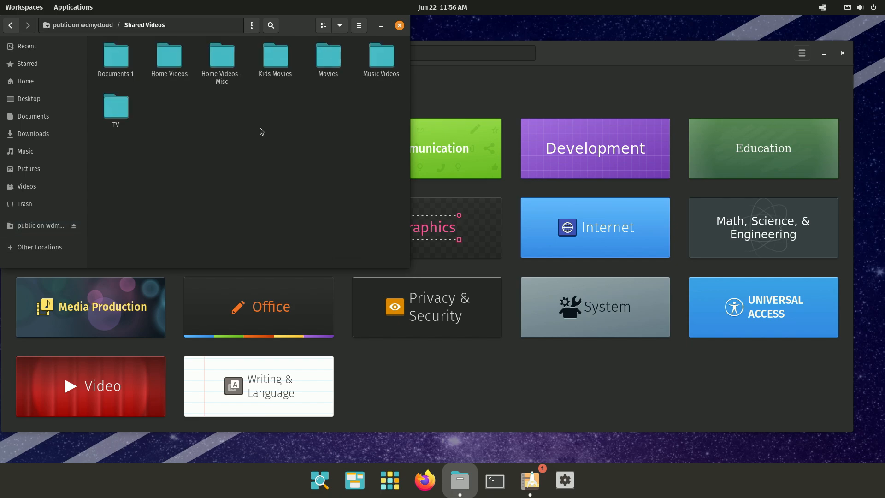
pyautogui.moveTo(329, 56)
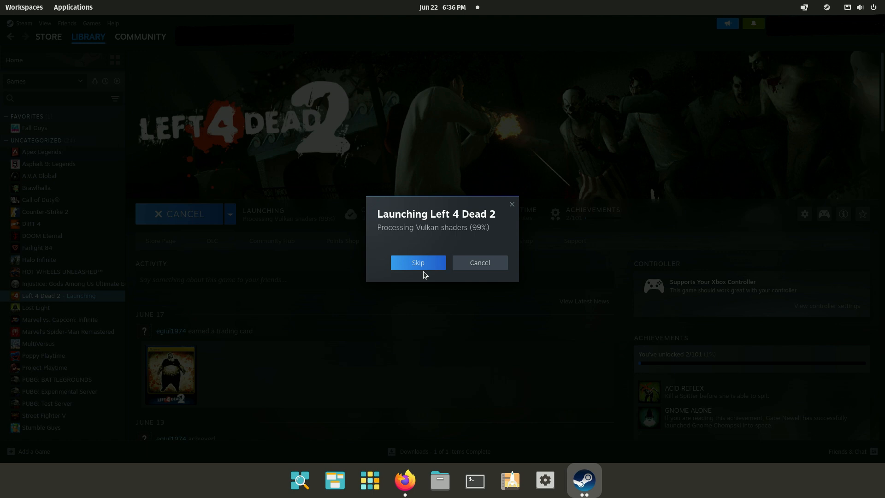
# Skip Vulkan shader processing so Left 4 Dead 2 starts
pyautogui.click(417, 262)
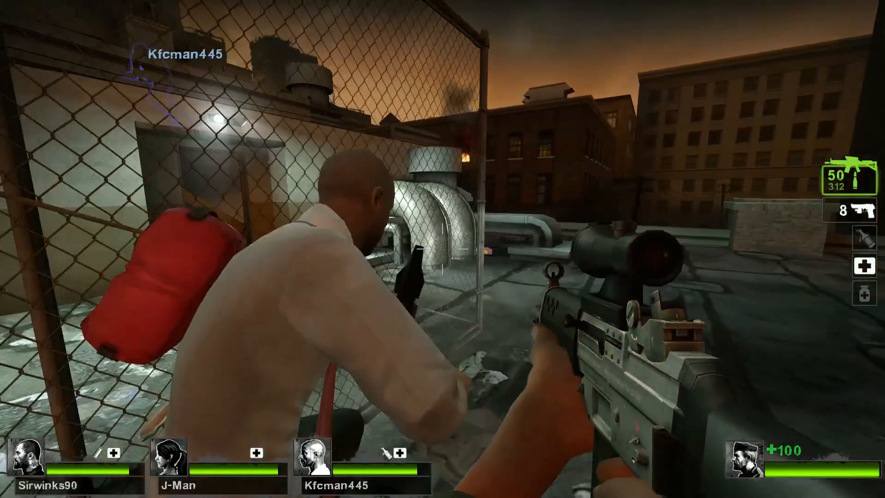
pyautogui.moveTo(443, 249)
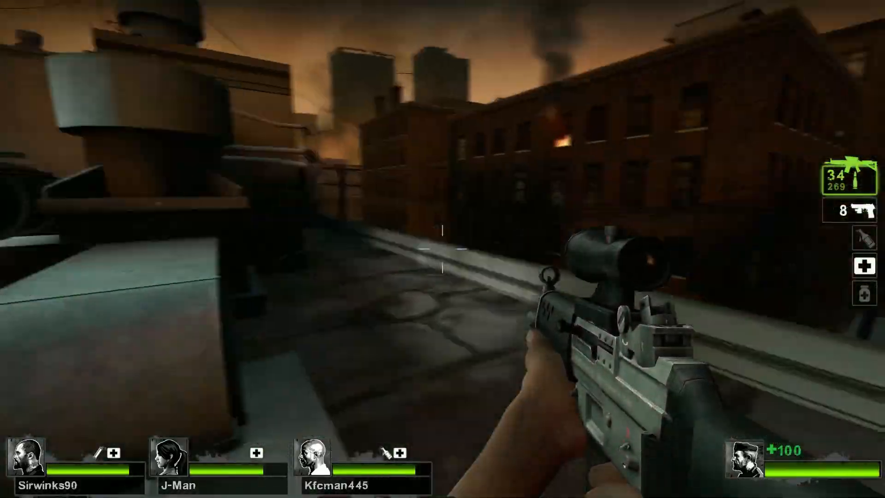
pyautogui.moveTo(443, 249)
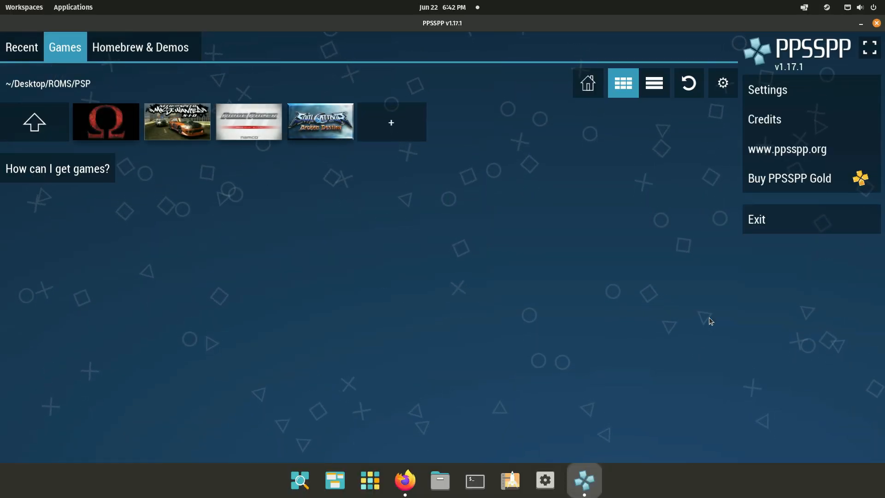
# Preview God of War: Chains of Olympus, then launch Soulcalibur Broken Destiny
pyautogui.click(105, 121)
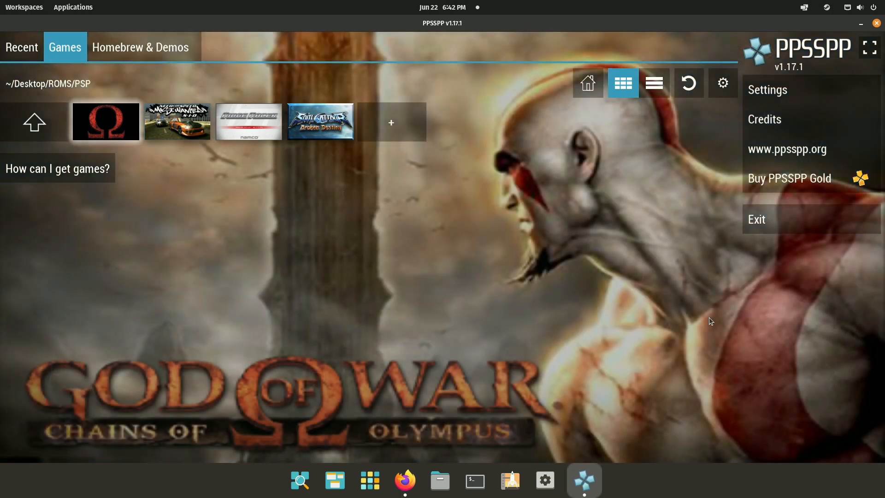
pyautogui.click(320, 122)
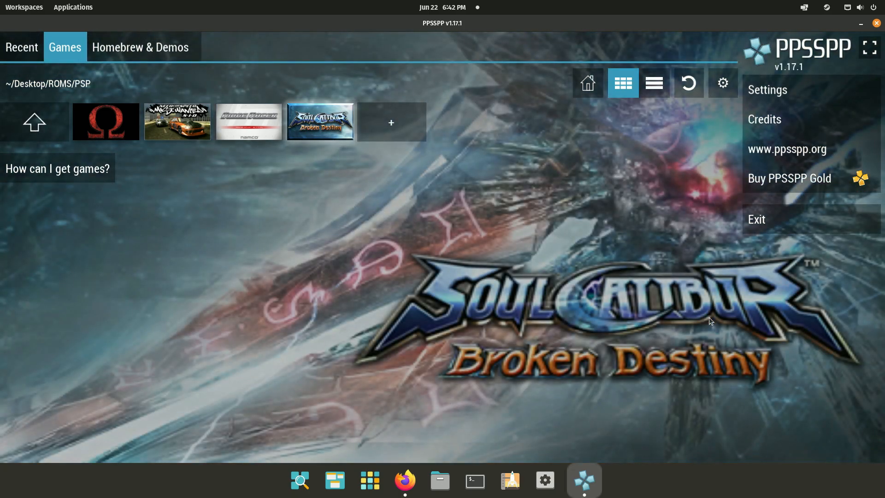
pyautogui.doubleClick(320, 121)
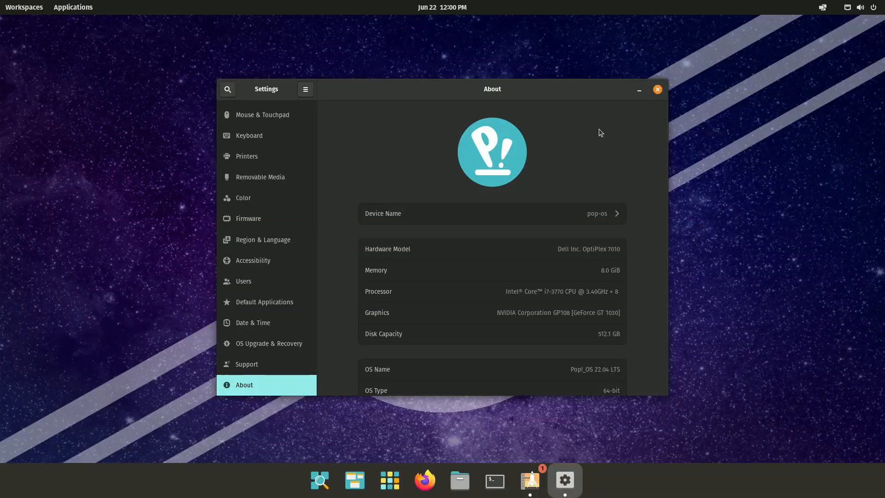
pyautogui.moveTo(554, 299)
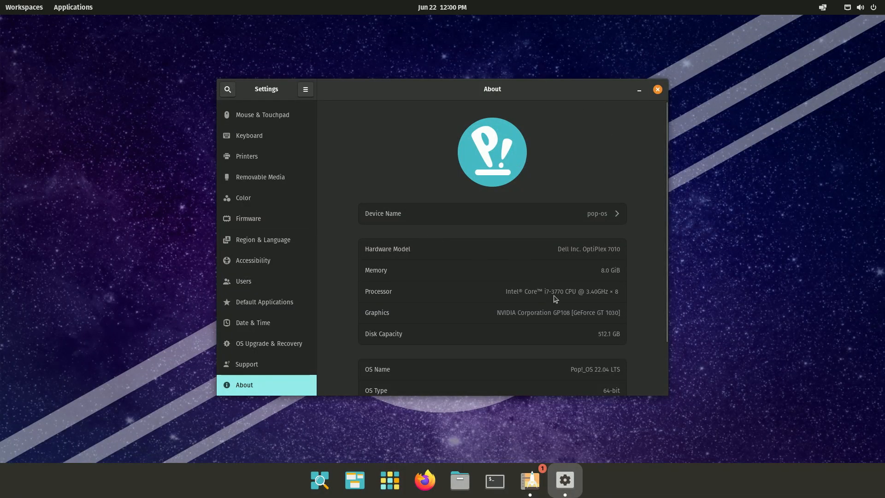
pyautogui.moveTo(600, 316)
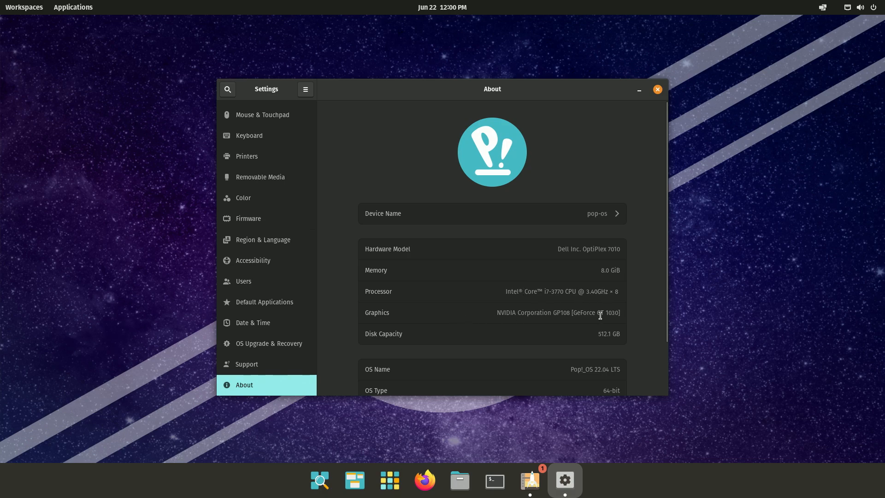
pyautogui.moveTo(537, 325)
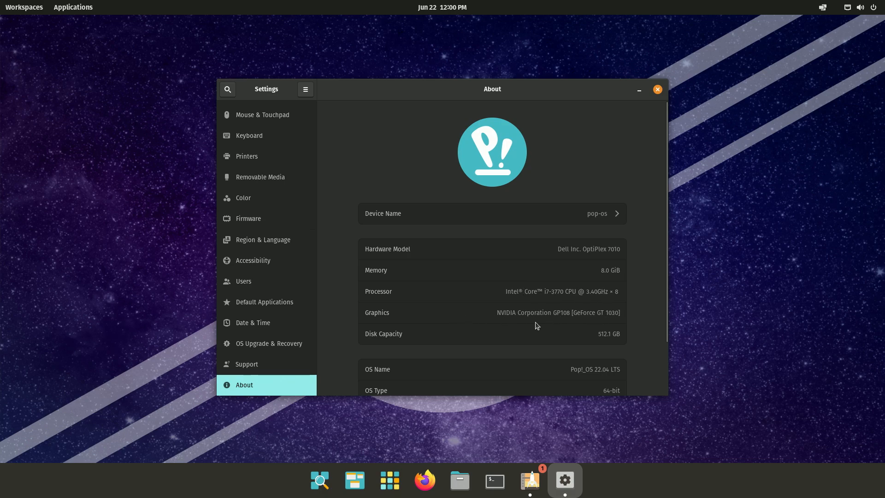
pyautogui.moveTo(644, 207)
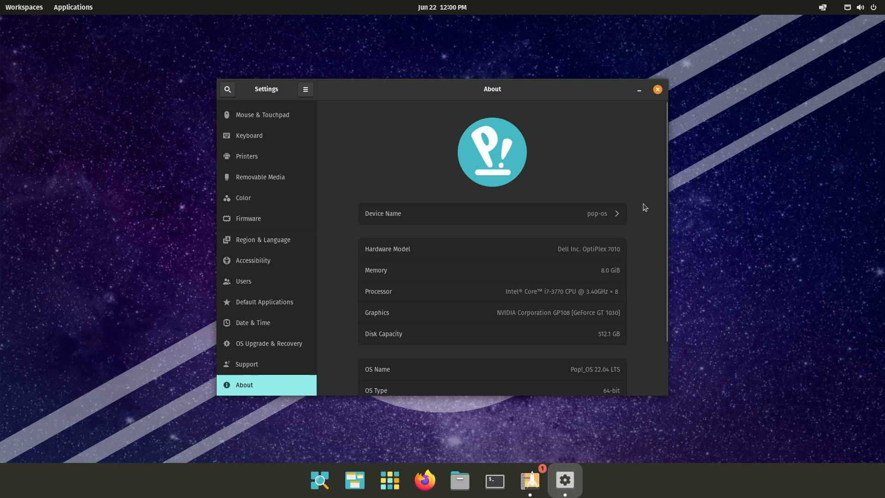
pyautogui.moveTo(667, 174)
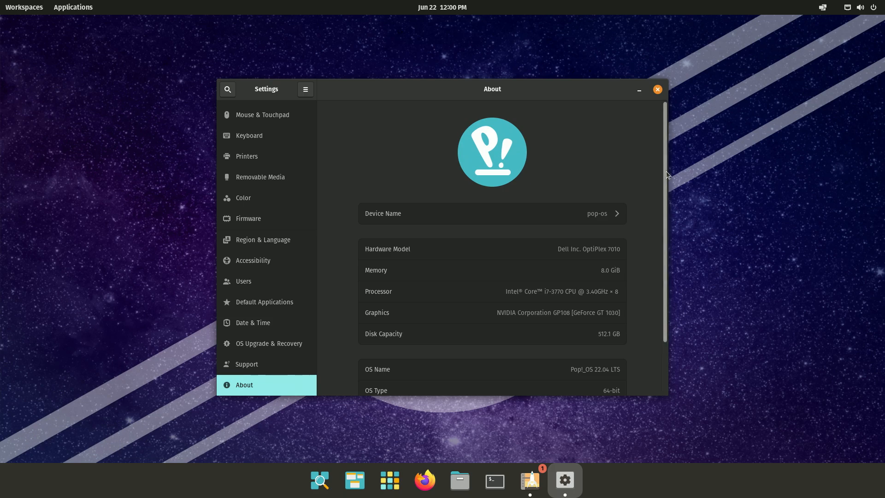
# Reveal the About page's OS details: Pop!_OS 22.04 LTS, 64-bit, GNOME 42.9, X11
pyautogui.scroll(-3)
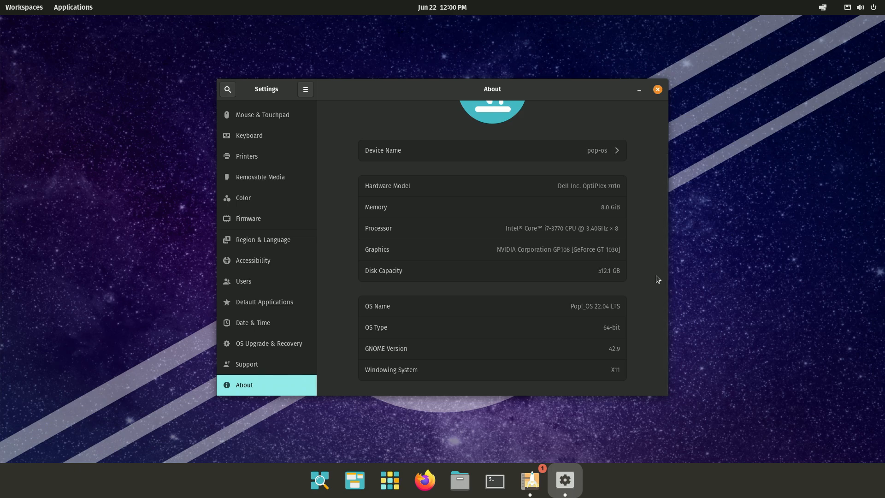
pyautogui.moveTo(657, 178)
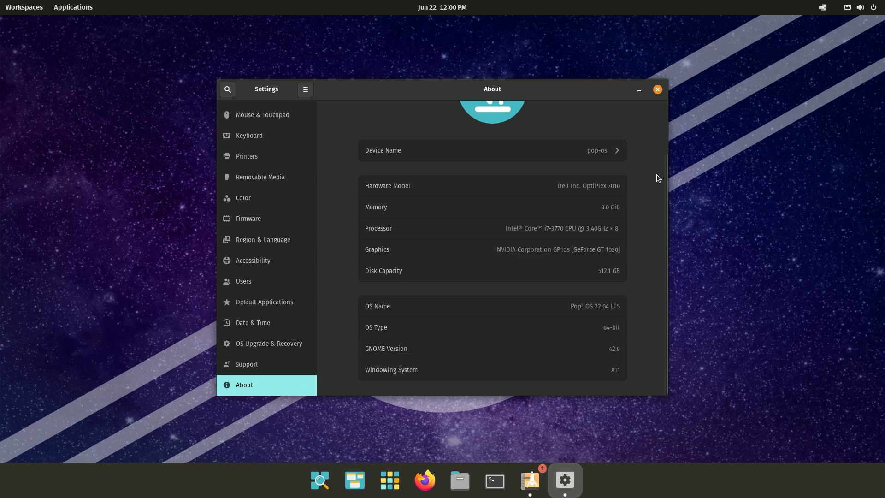